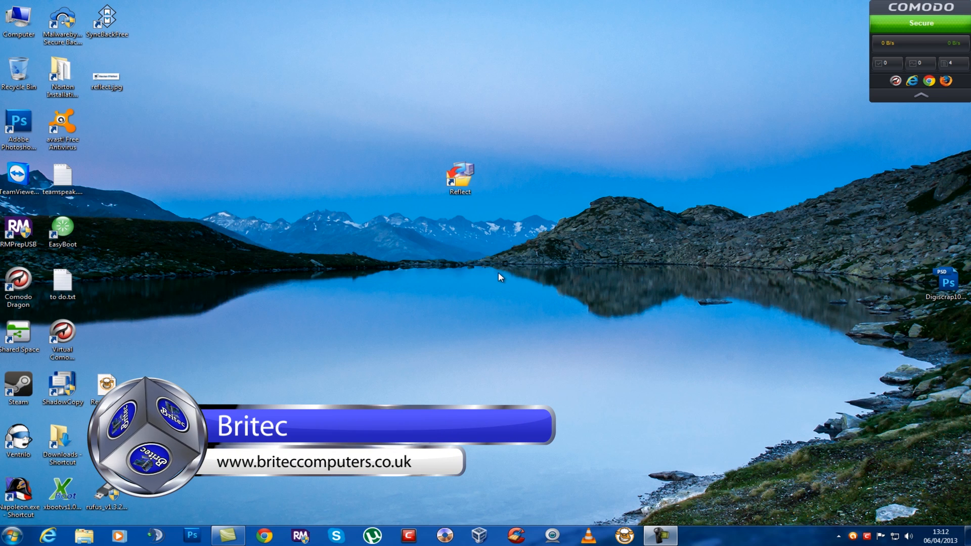
{"action": "mouse_move", "coordinate": [550, 336]}
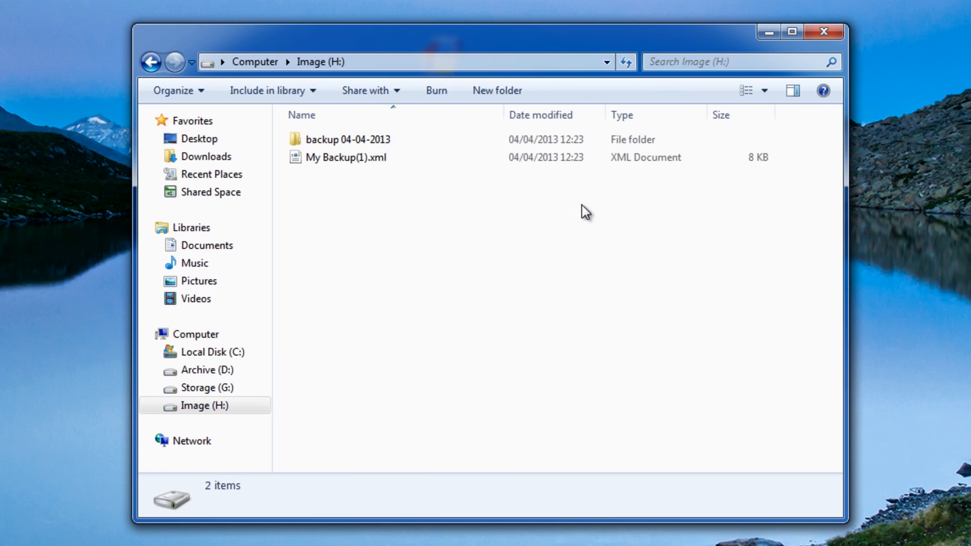
Enter the backup 04-04-2013 folder on Image (H:) and select the .mrimg disk partition image.
{"action": "double_click", "coordinate": [347, 139]}
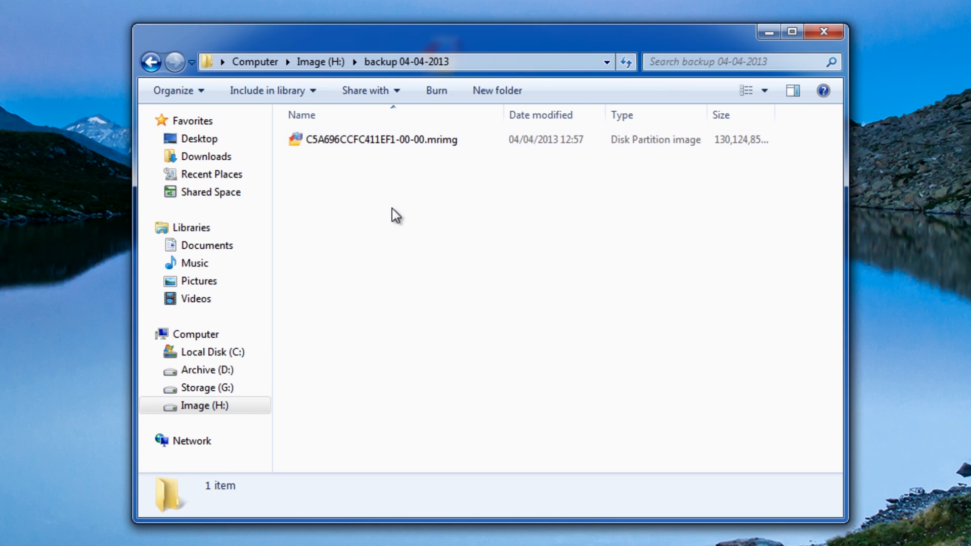
{"action": "left_click", "coordinate": [381, 140]}
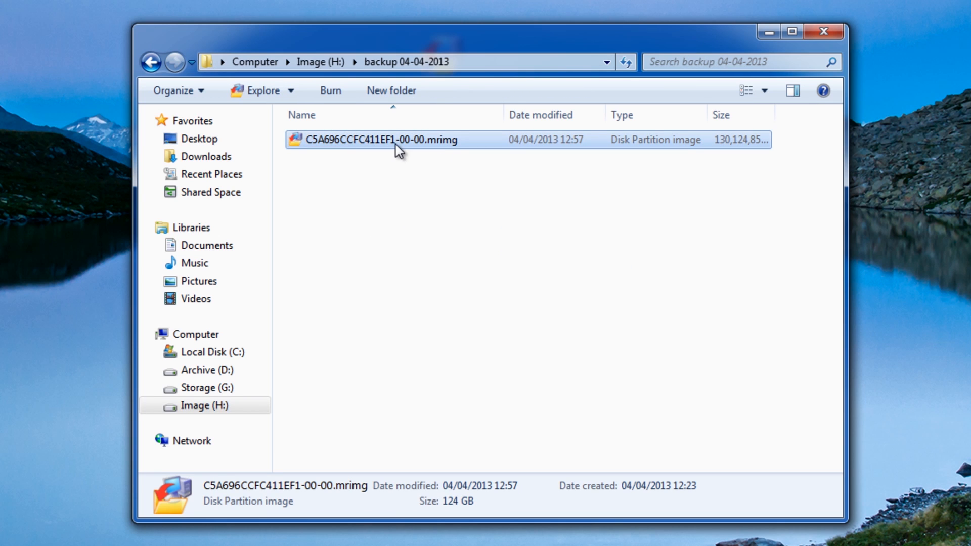
{"action": "mouse_move", "coordinate": [378, 148]}
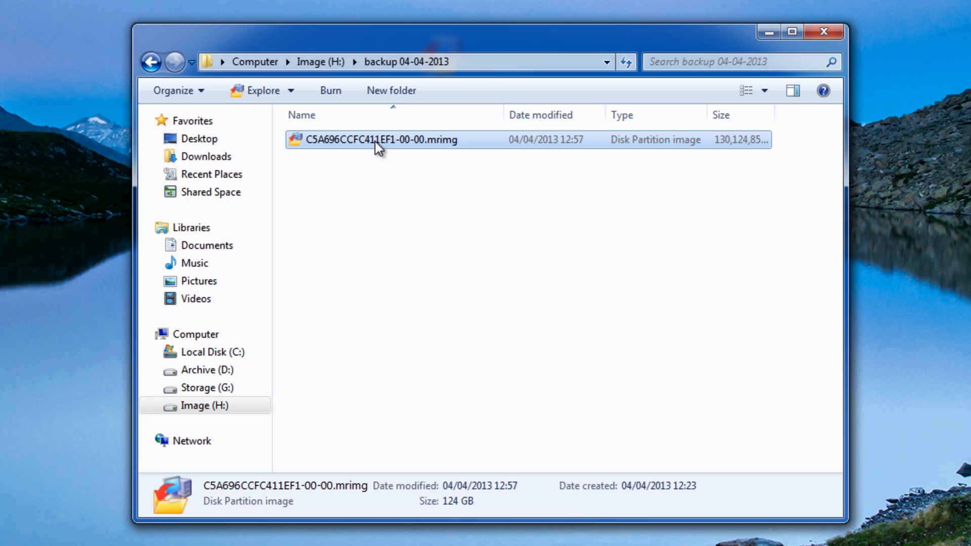
{"action": "mouse_move", "coordinate": [353, 160]}
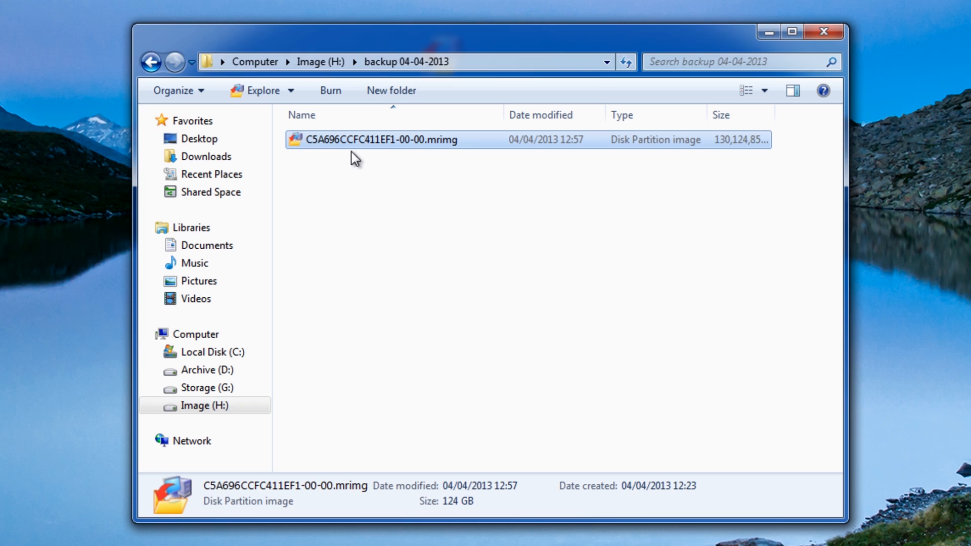
{"action": "mouse_move", "coordinate": [358, 143]}
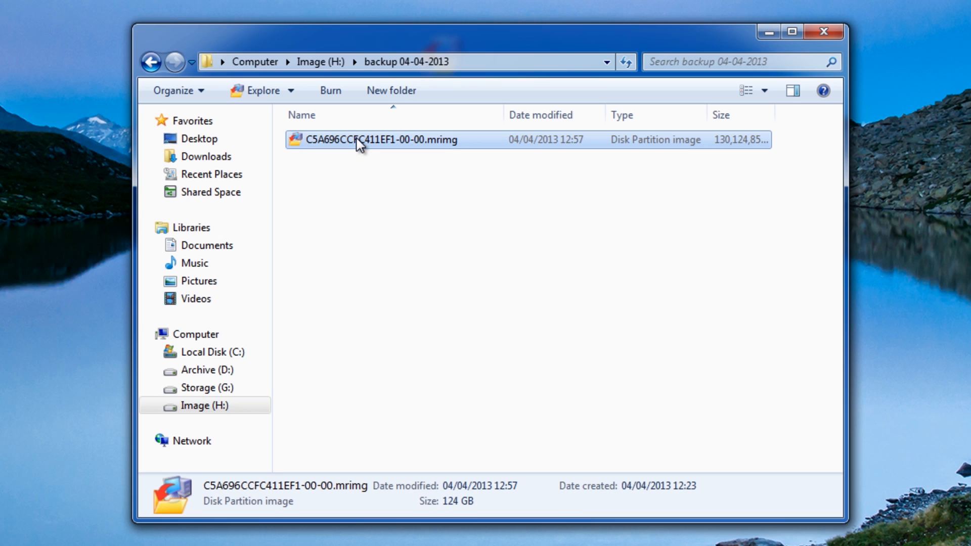
{"action": "mouse_move", "coordinate": [358, 155]}
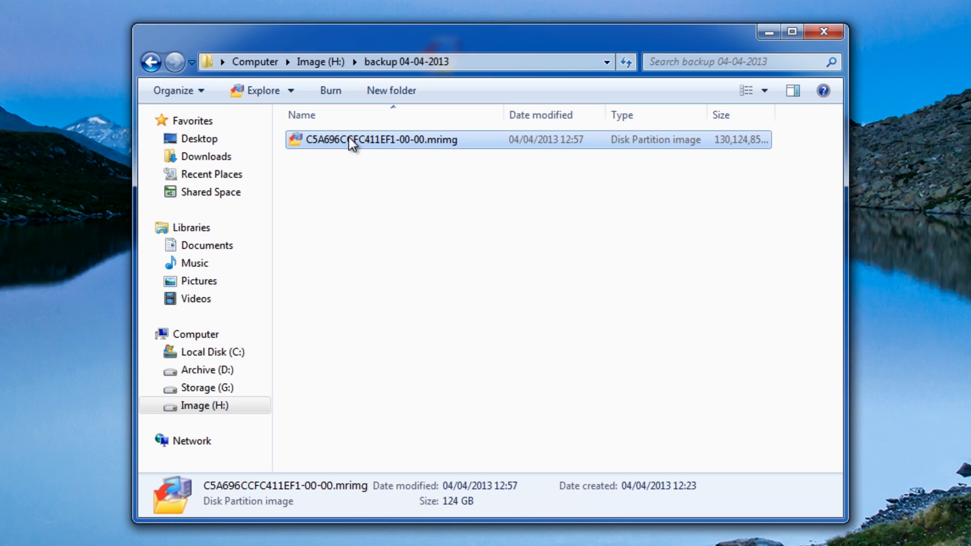
Explore the .mrimg image, mounting its C: partition as drive I: with access to restricted folders enabled.
{"action": "right_click", "coordinate": [356, 139]}
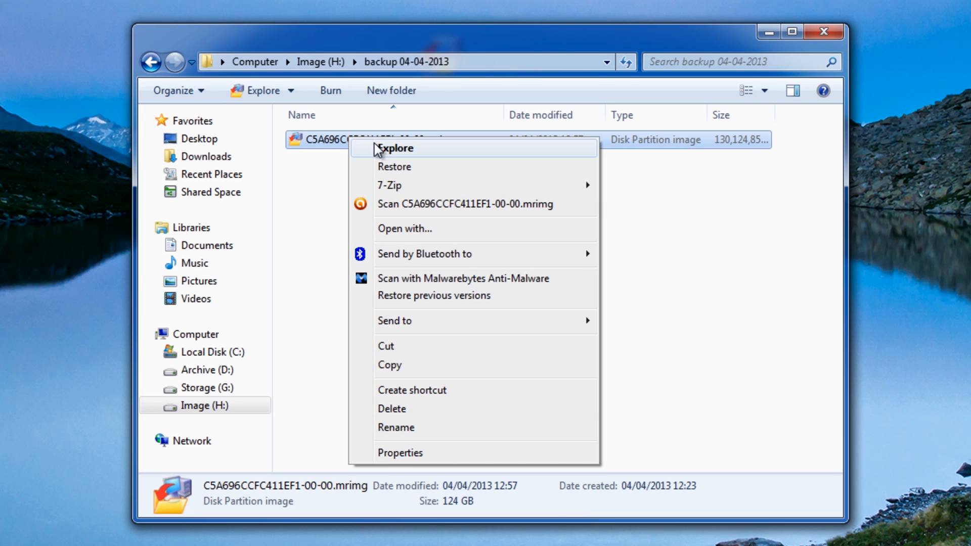
{"action": "left_click", "coordinate": [394, 148]}
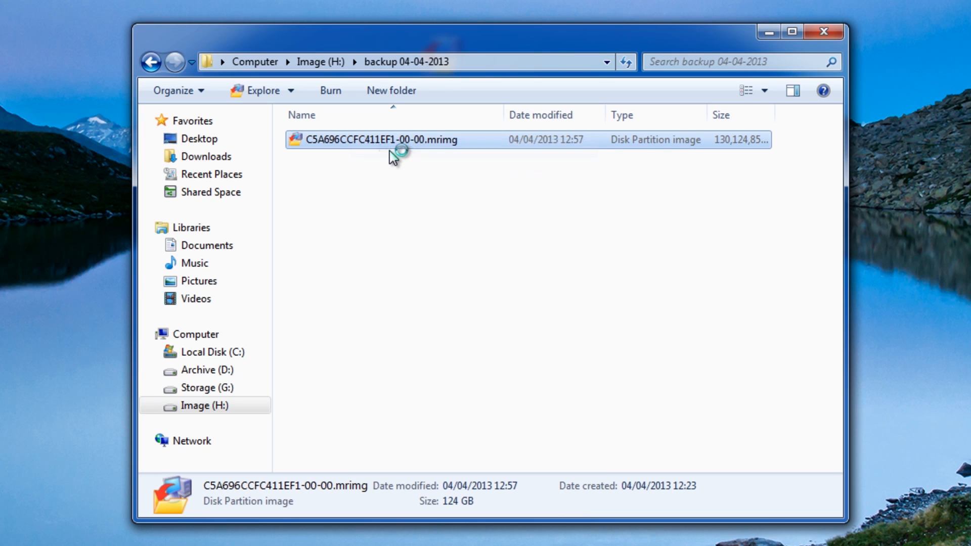
{"action": "double_click", "coordinate": [384, 139]}
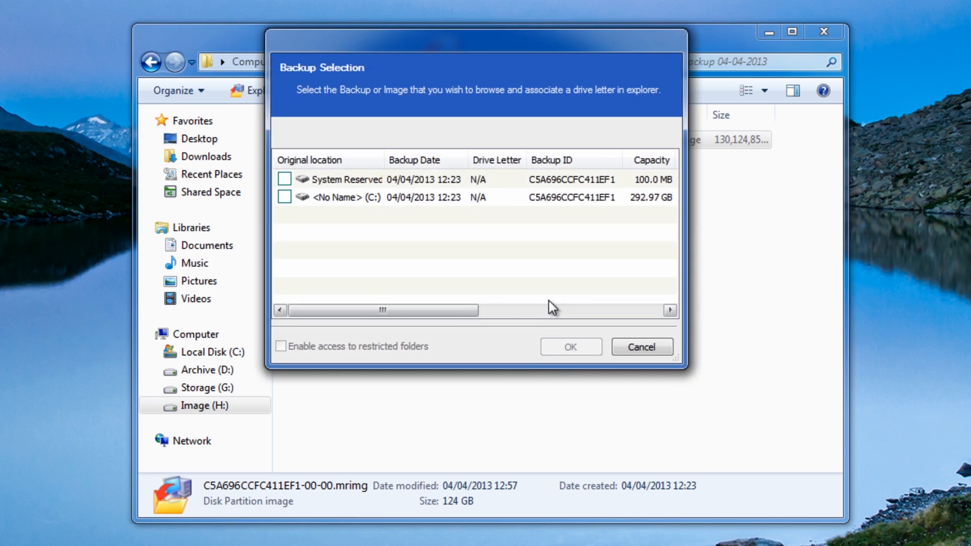
{"action": "left_click", "coordinate": [284, 197]}
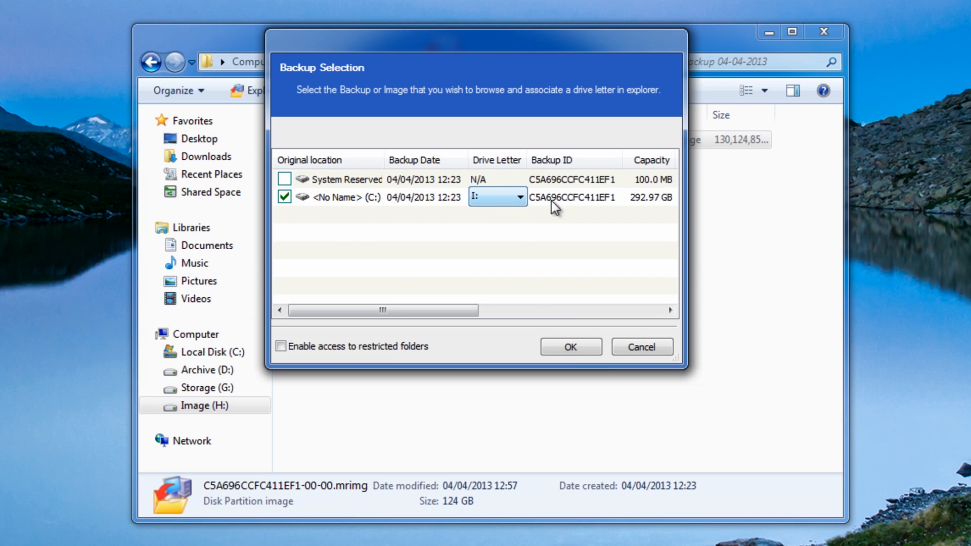
{"action": "mouse_move", "coordinate": [639, 208]}
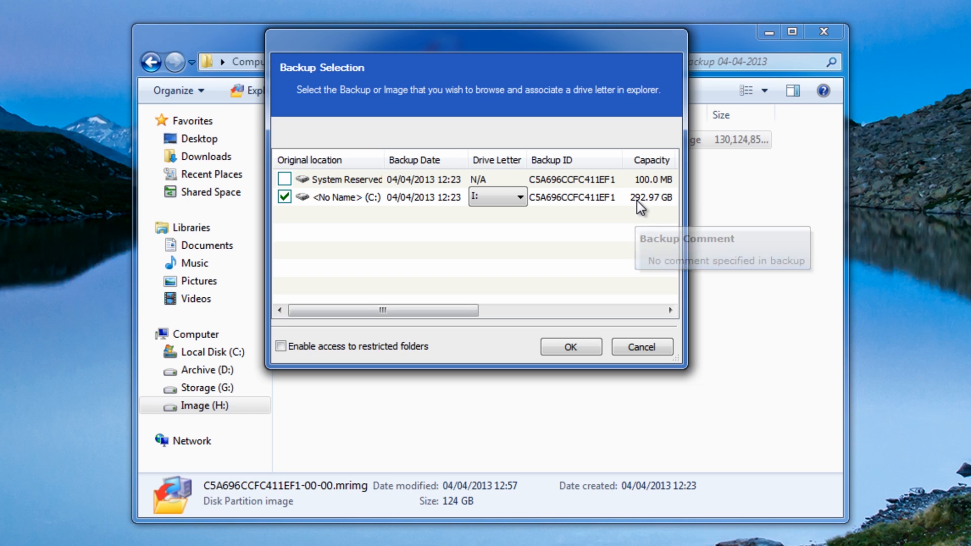
{"action": "mouse_move", "coordinate": [639, 211]}
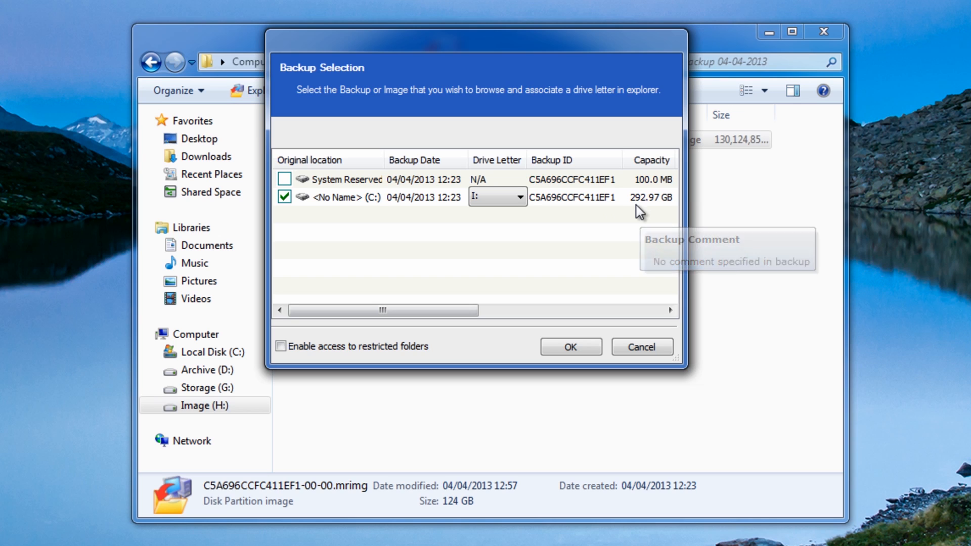
{"action": "left_click", "coordinate": [281, 346]}
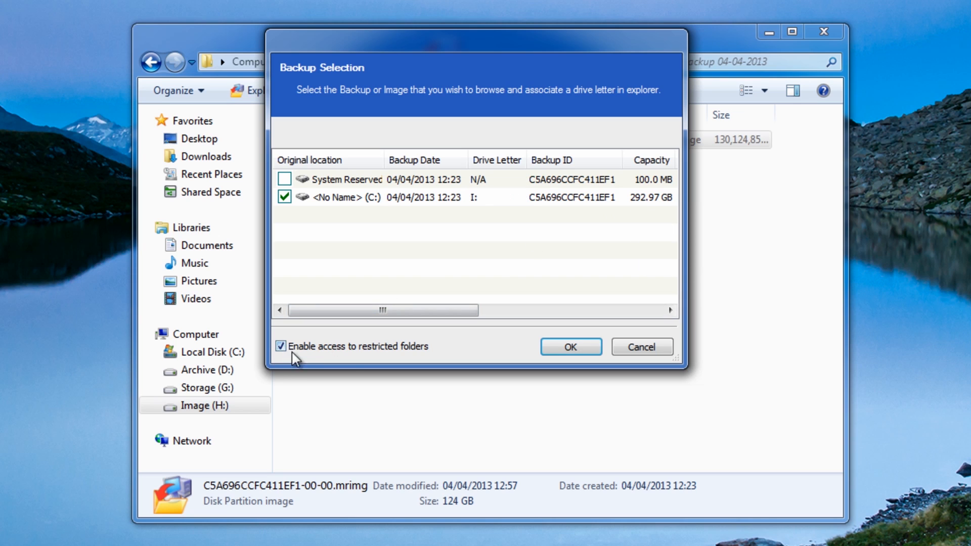
{"action": "mouse_move", "coordinate": [364, 360]}
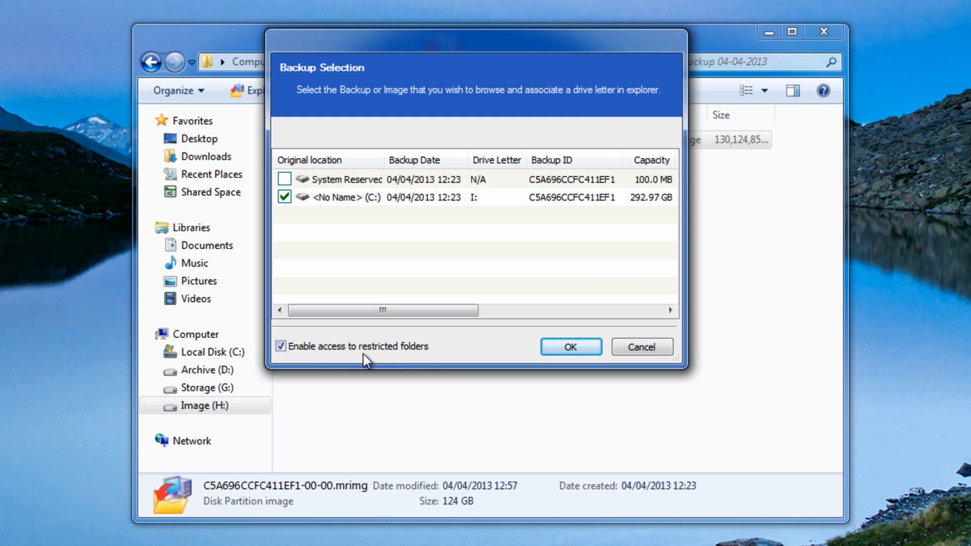
{"action": "left_click", "coordinate": [569, 347]}
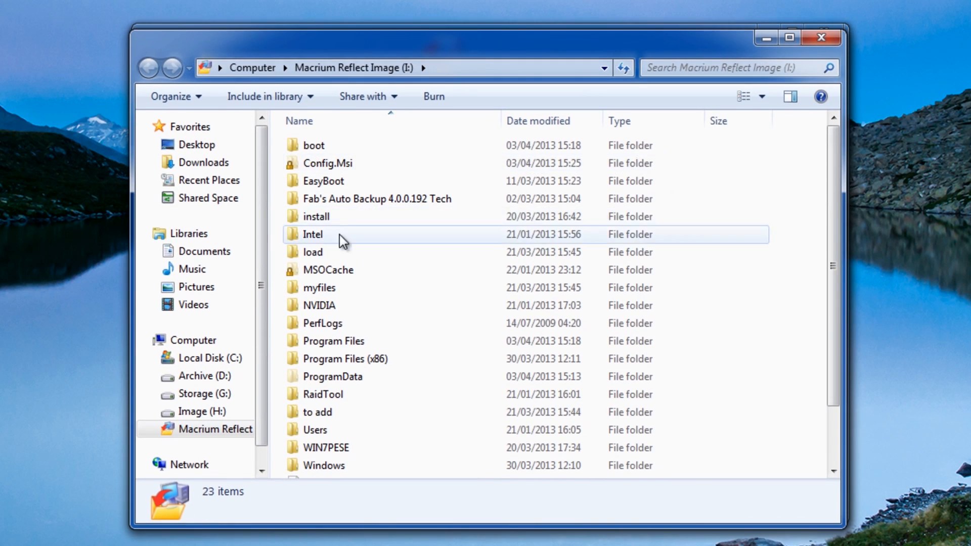
Scroll through the mounted I: drive's folder contents.
{"action": "scroll", "scroll_direction": "down", "scroll_amount": 3}
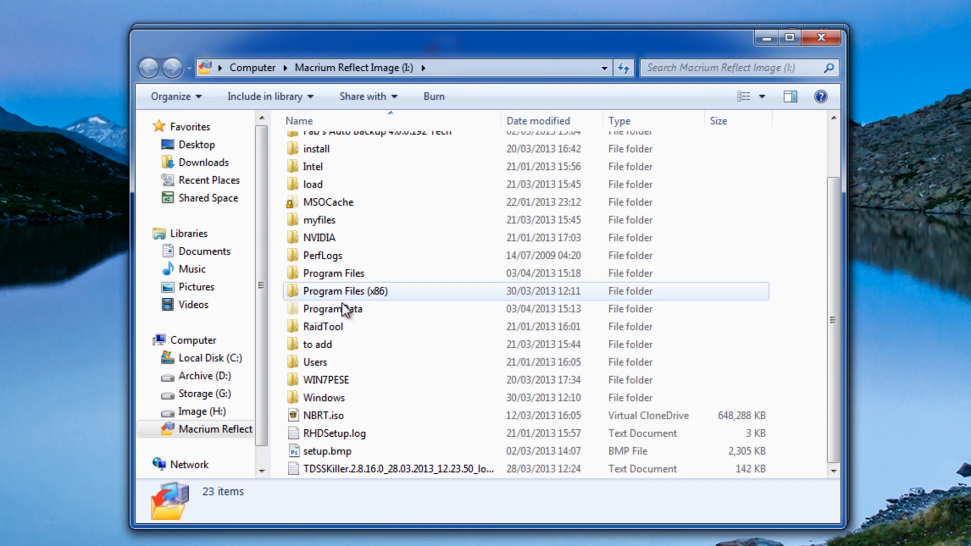
{"action": "scroll", "scroll_direction": "up", "scroll_amount": 3}
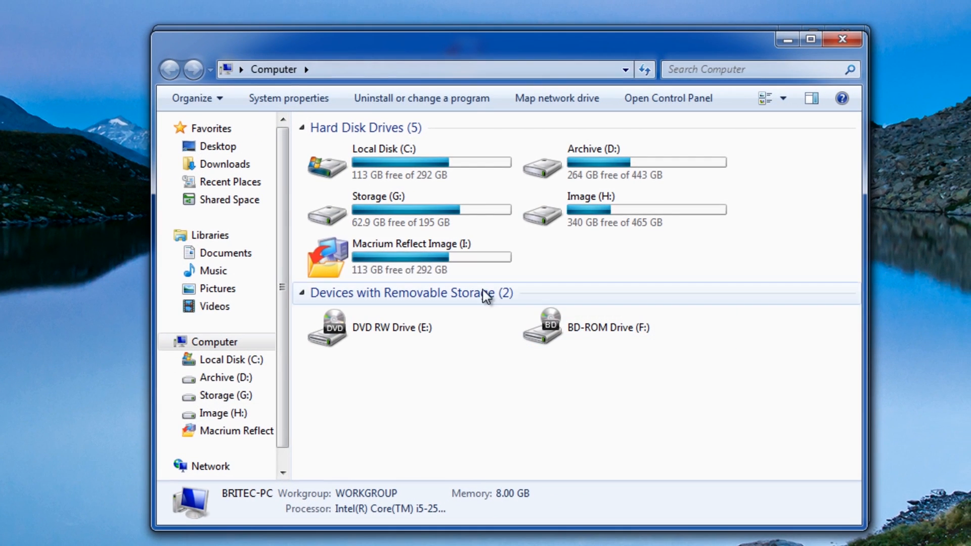
{"action": "mouse_move", "coordinate": [399, 270]}
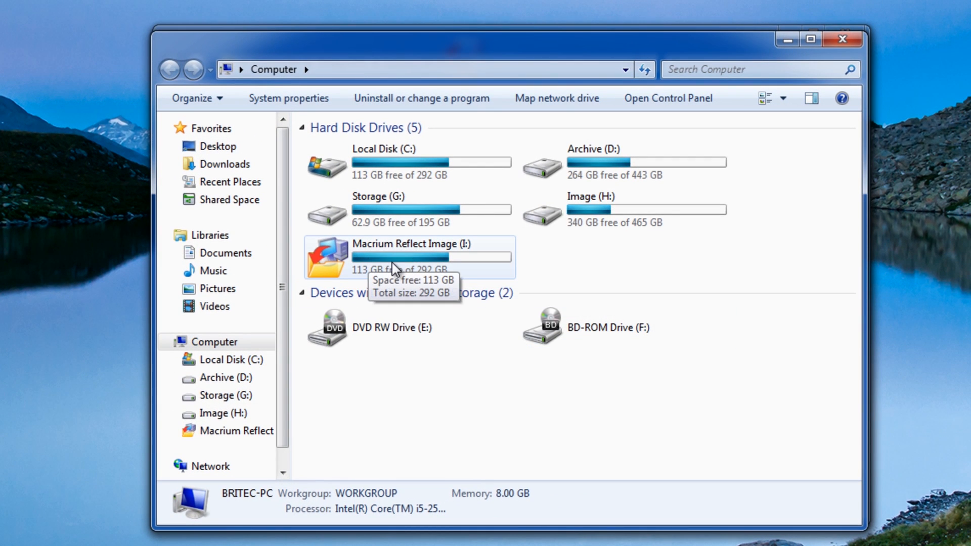
{"action": "mouse_move", "coordinate": [414, 275]}
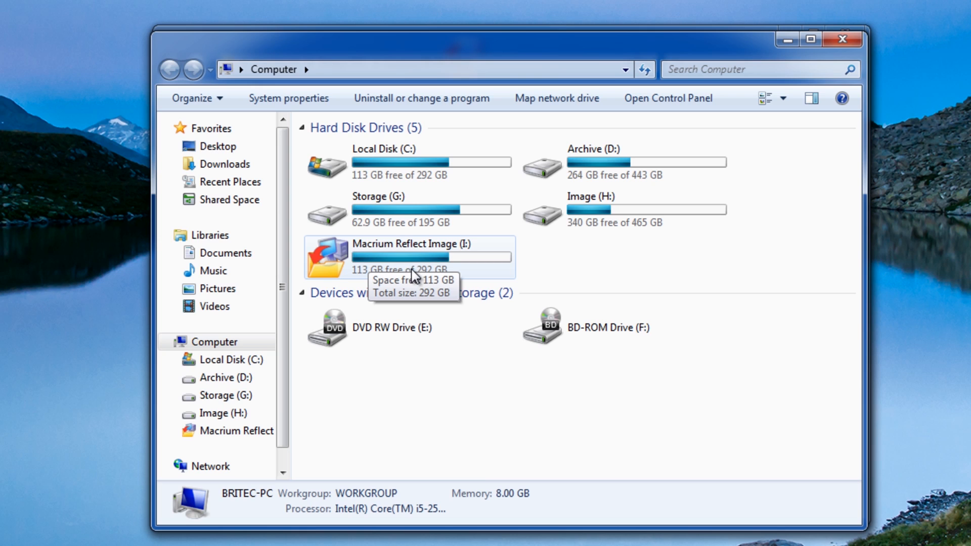
{"action": "mouse_move", "coordinate": [415, 276]}
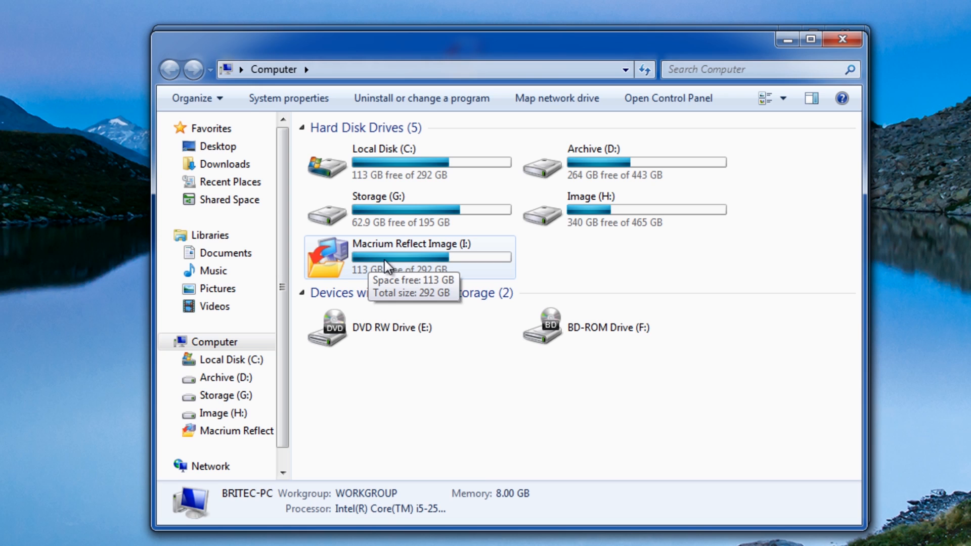
Unmount the Macrium Reflect Image (I:) drive from the Computer view.
{"action": "right_click", "coordinate": [400, 257]}
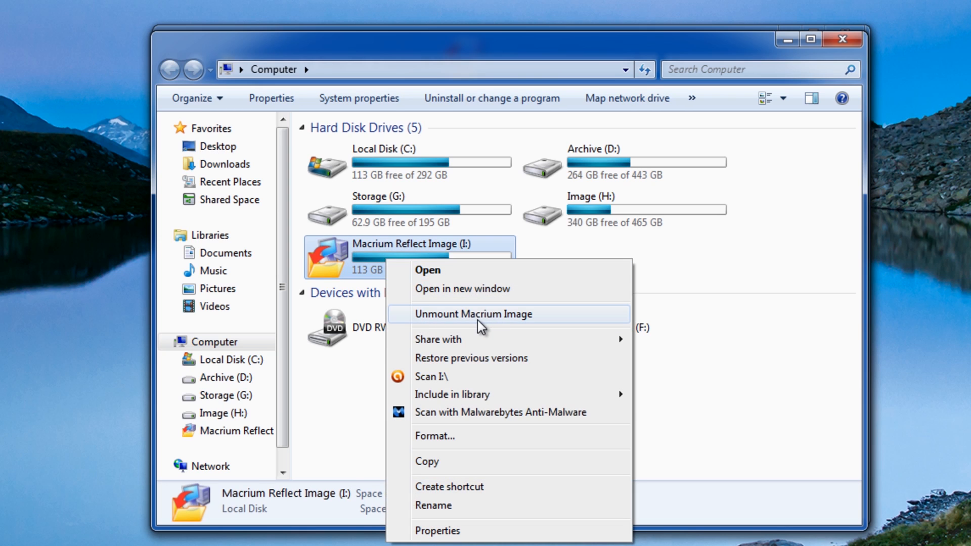
{"action": "left_click", "coordinate": [474, 314]}
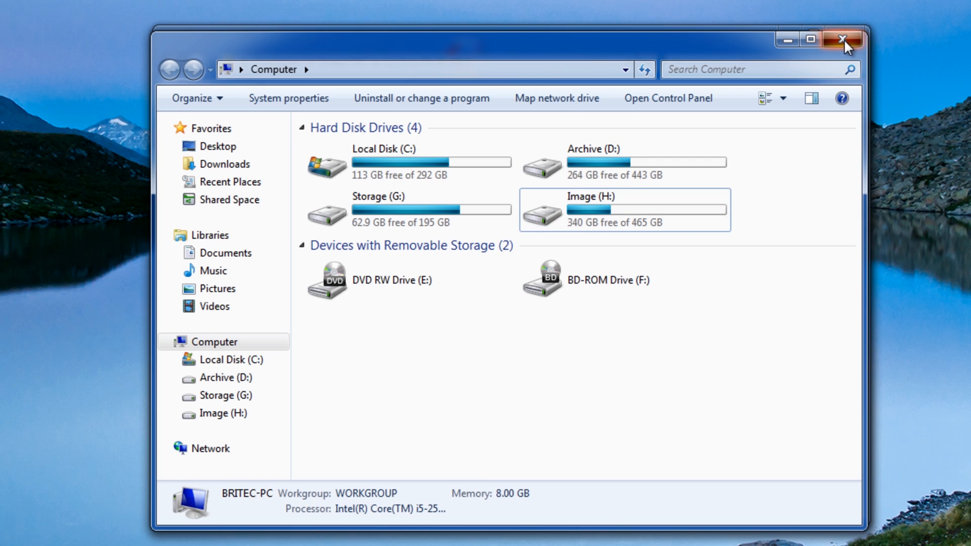
Start a restore from the backup .mrimg image via its context menu.
{"action": "right_click", "coordinate": [393, 141]}
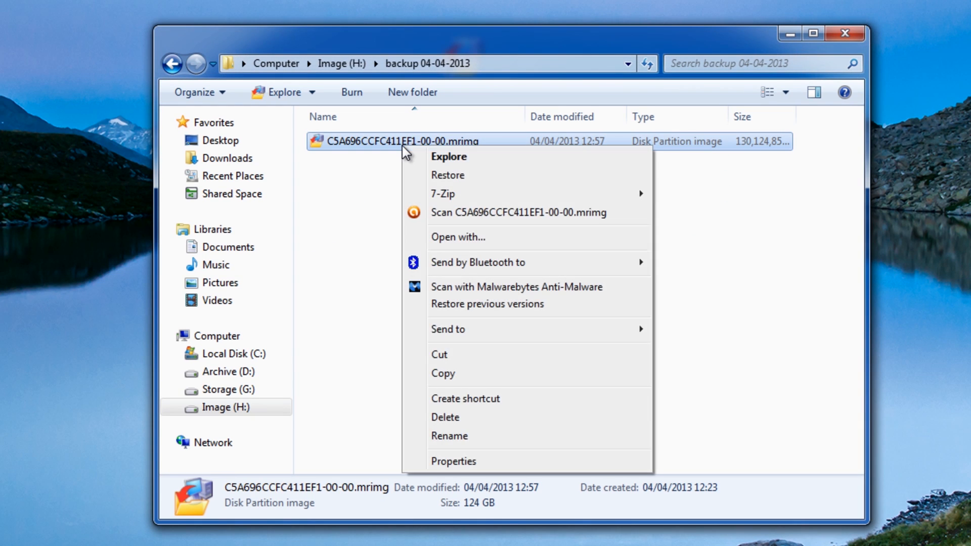
{"action": "left_click", "coordinate": [447, 176]}
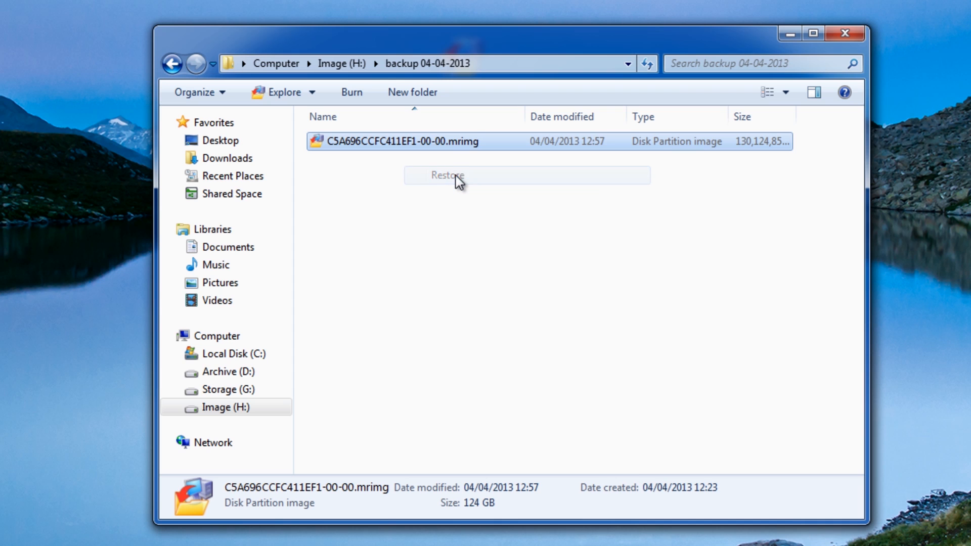
{"action": "left_click", "coordinate": [446, 176]}
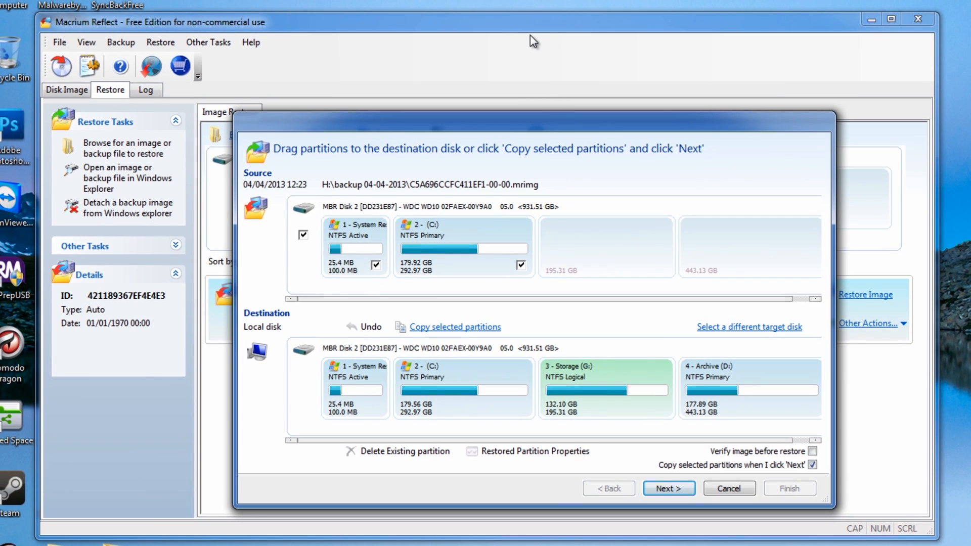
{"action": "mouse_move", "coordinate": [756, 489]}
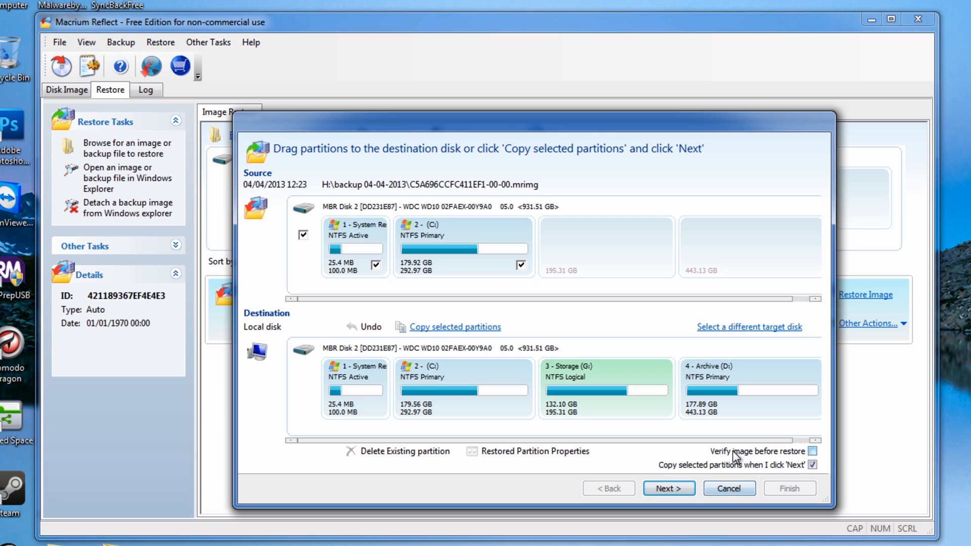
{"action": "mouse_move", "coordinate": [726, 473]}
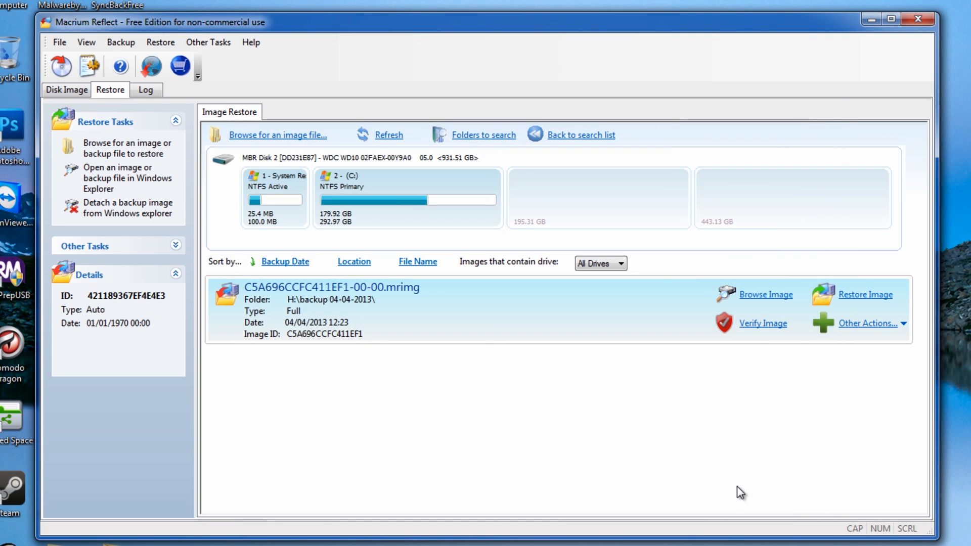
{"action": "mouse_move", "coordinate": [317, 304]}
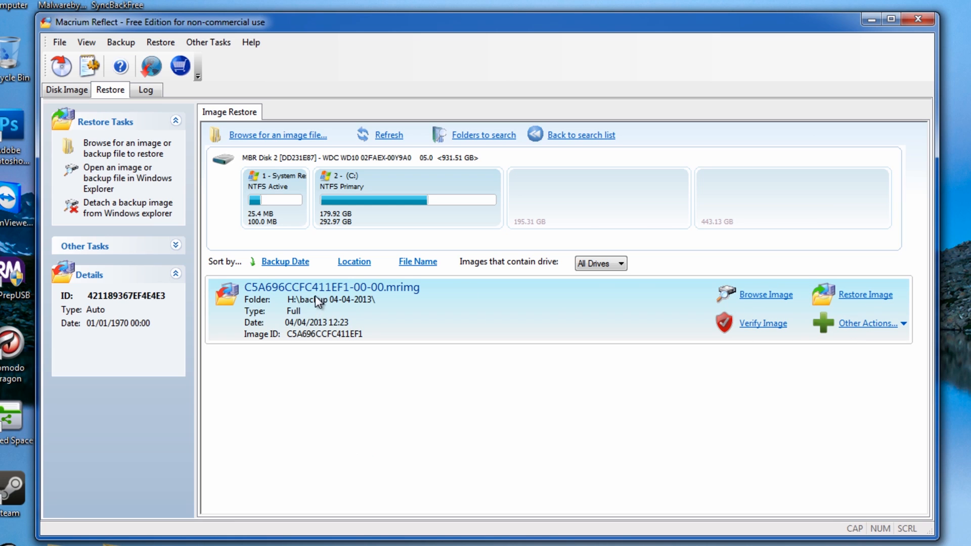
{"action": "mouse_move", "coordinate": [835, 316]}
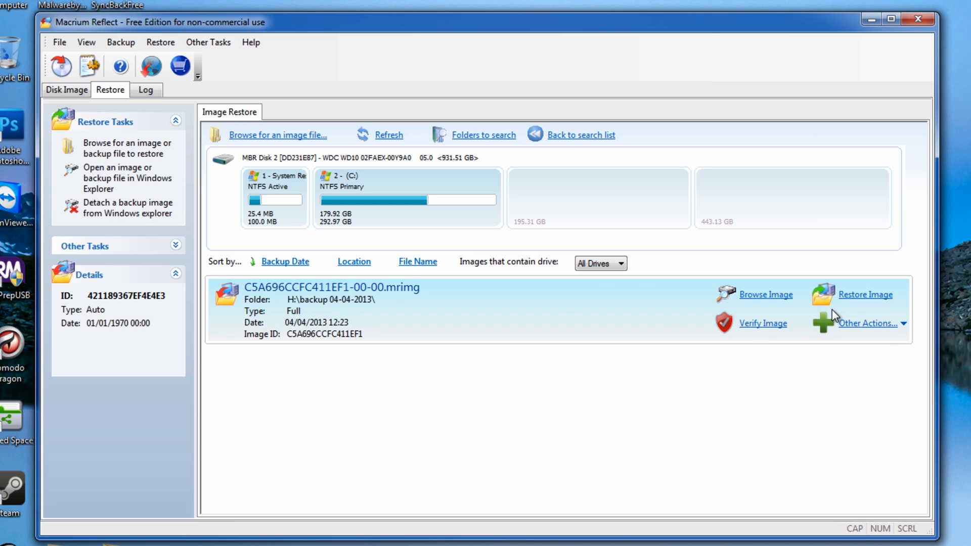
{"action": "mouse_move", "coordinate": [766, 302]}
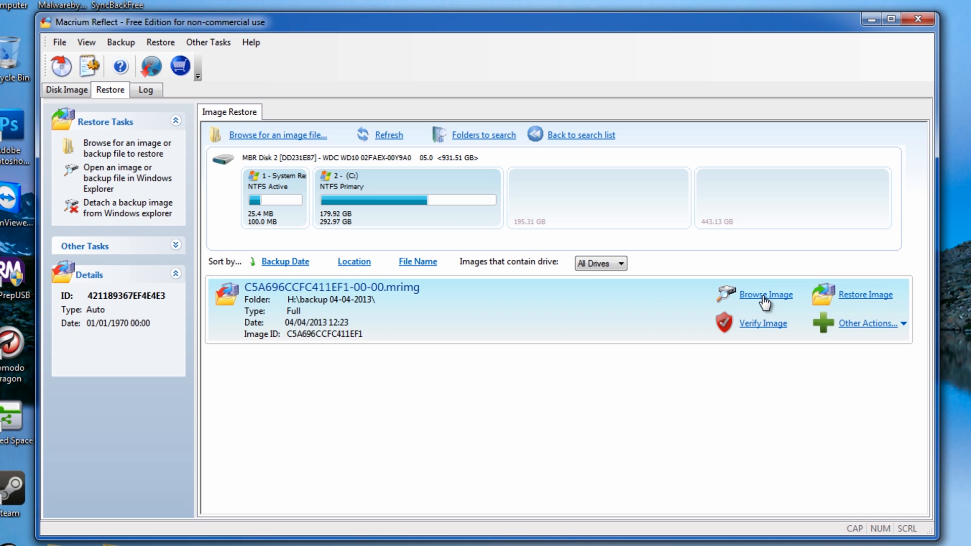
{"action": "left_click", "coordinate": [767, 294]}
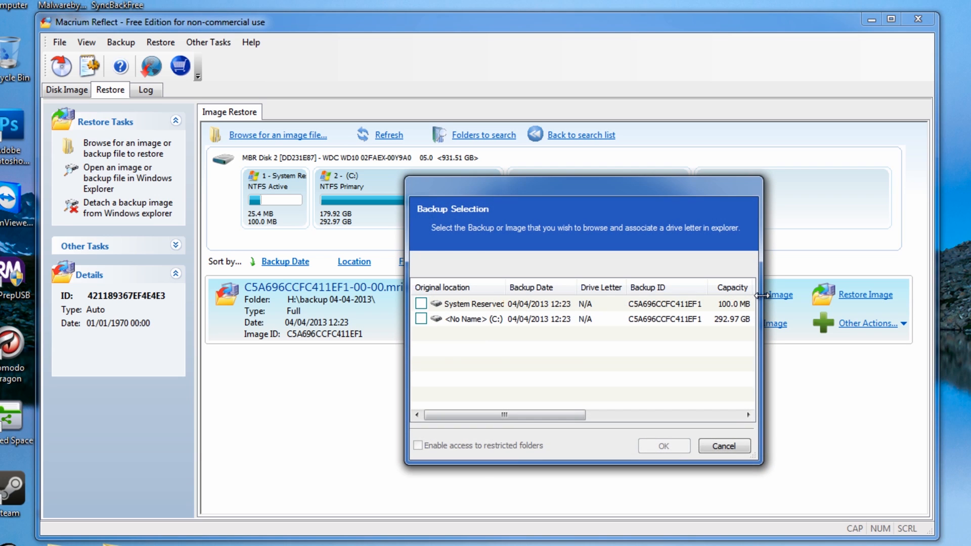
{"action": "left_click", "coordinate": [724, 446]}
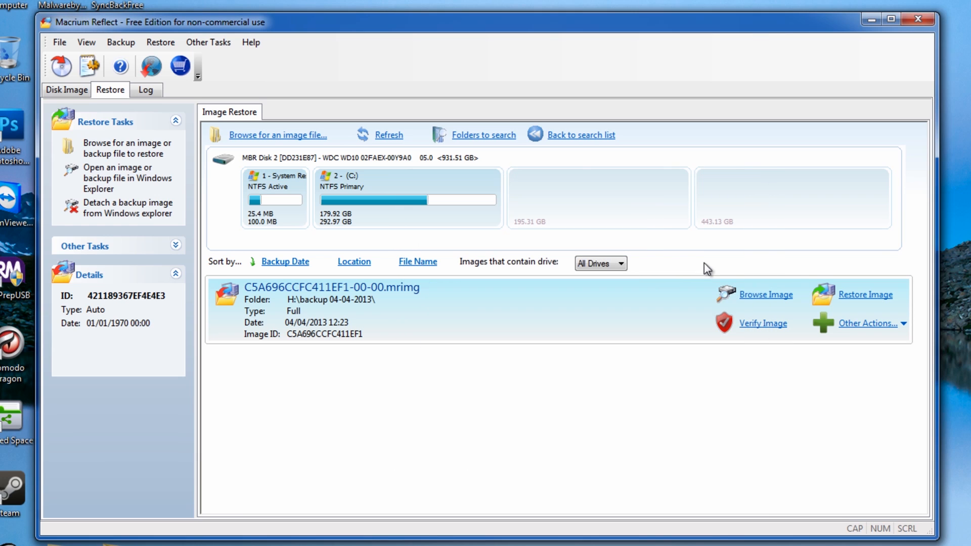
{"action": "mouse_move", "coordinate": [767, 304]}
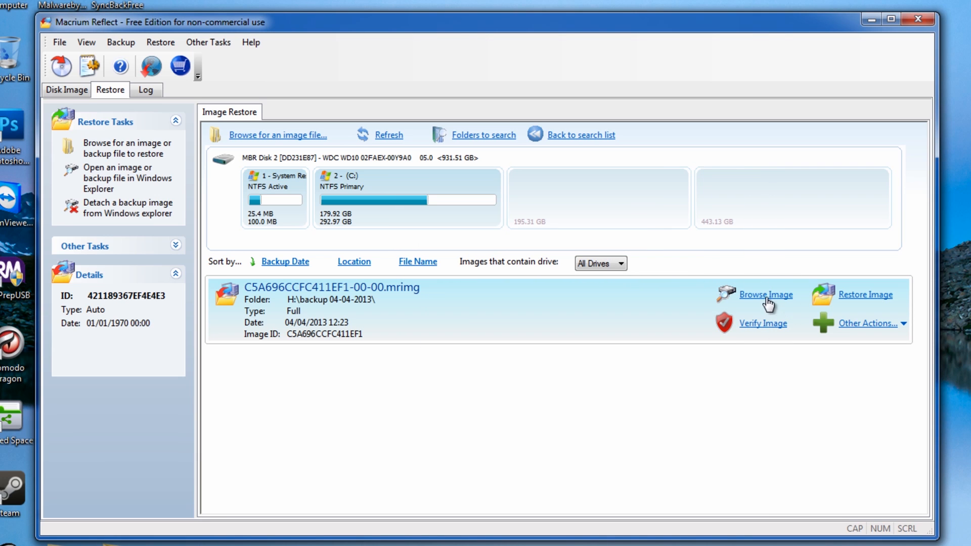
{"action": "mouse_move", "coordinate": [770, 333]}
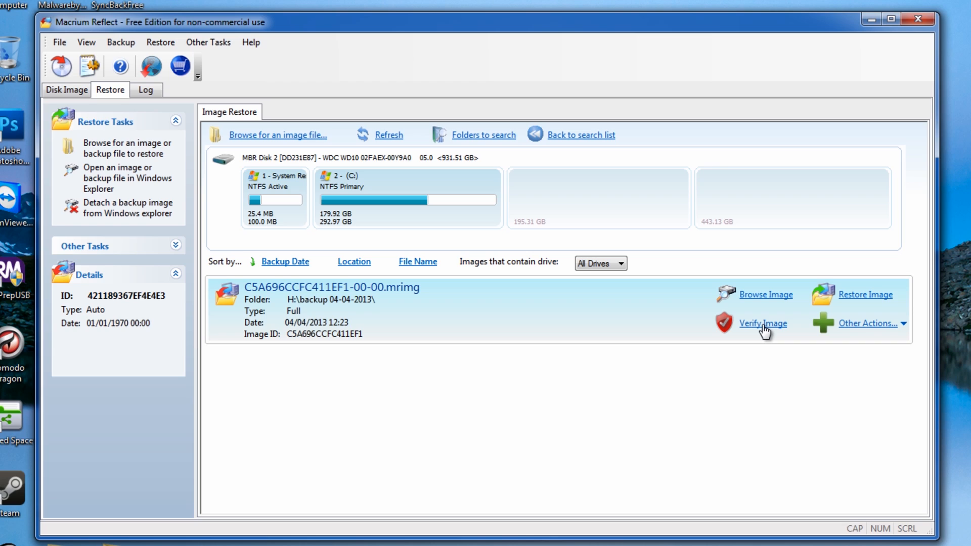
{"action": "mouse_move", "coordinate": [762, 332]}
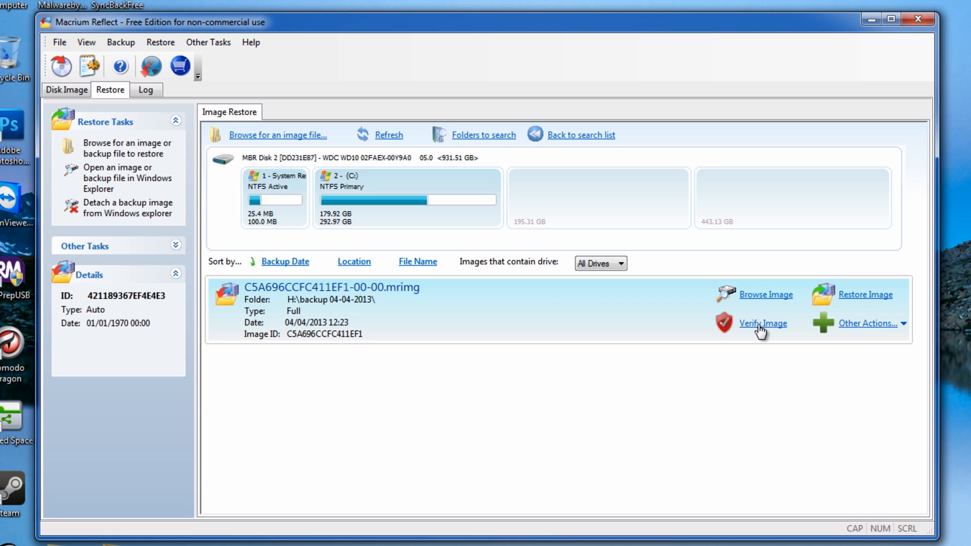
{"action": "mouse_move", "coordinate": [767, 333]}
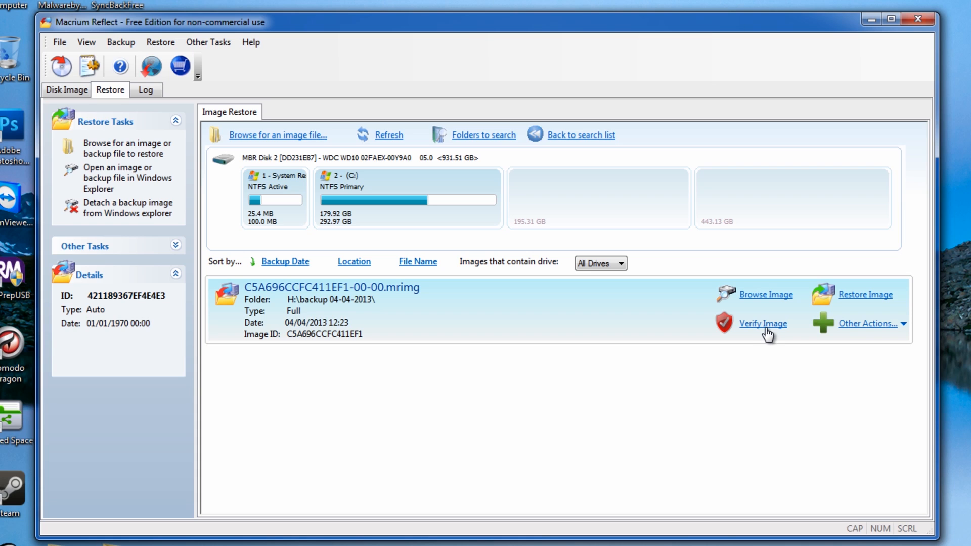
{"action": "mouse_move", "coordinate": [759, 331]}
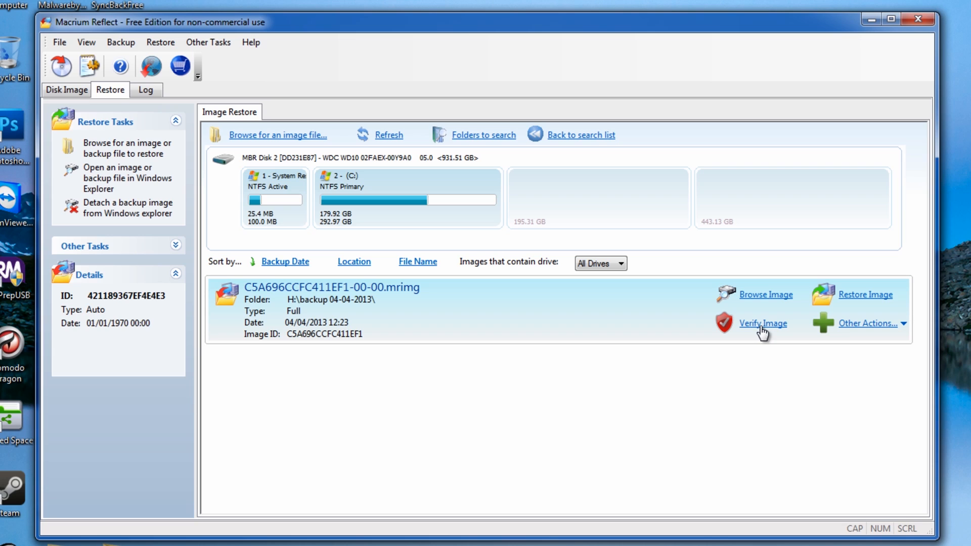
{"action": "mouse_move", "coordinate": [730, 336]}
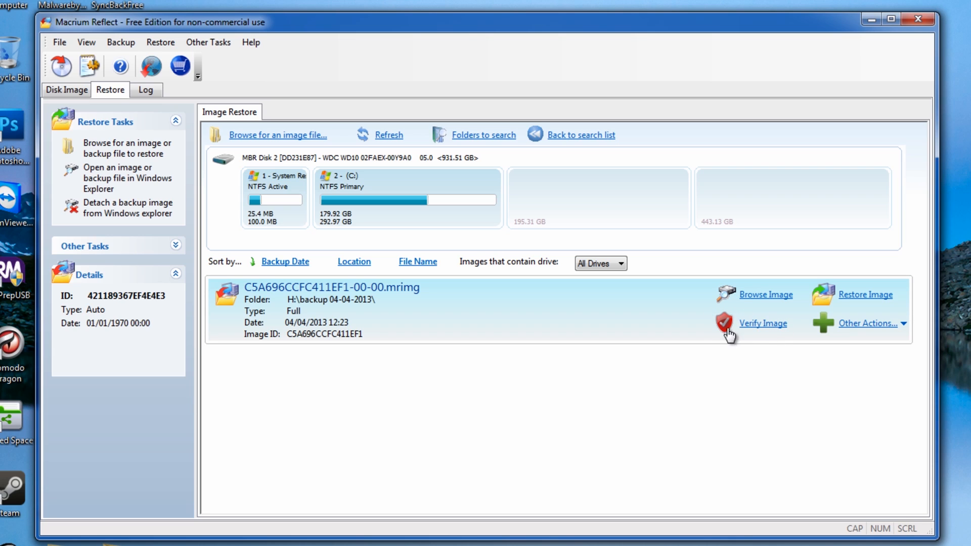
{"action": "mouse_move", "coordinate": [866, 315]}
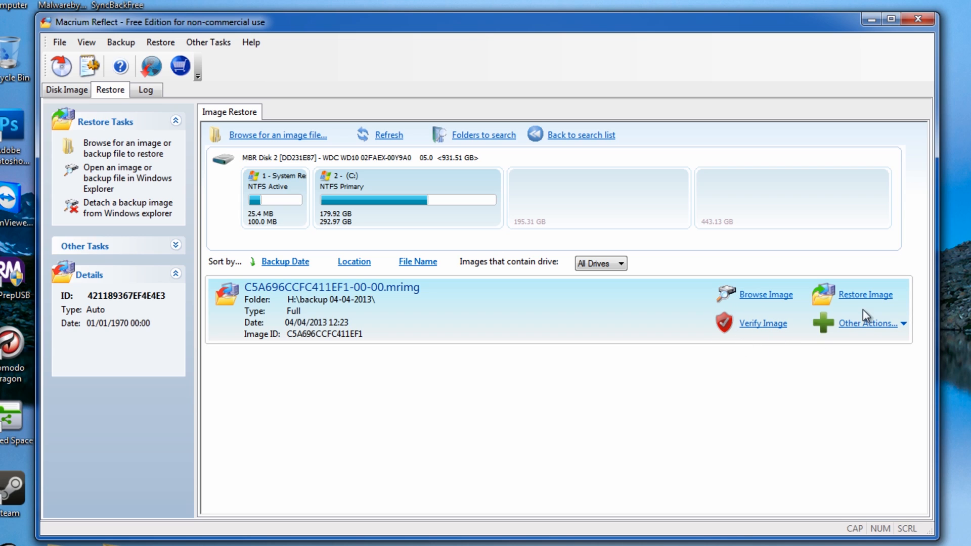
{"action": "mouse_move", "coordinate": [871, 303]}
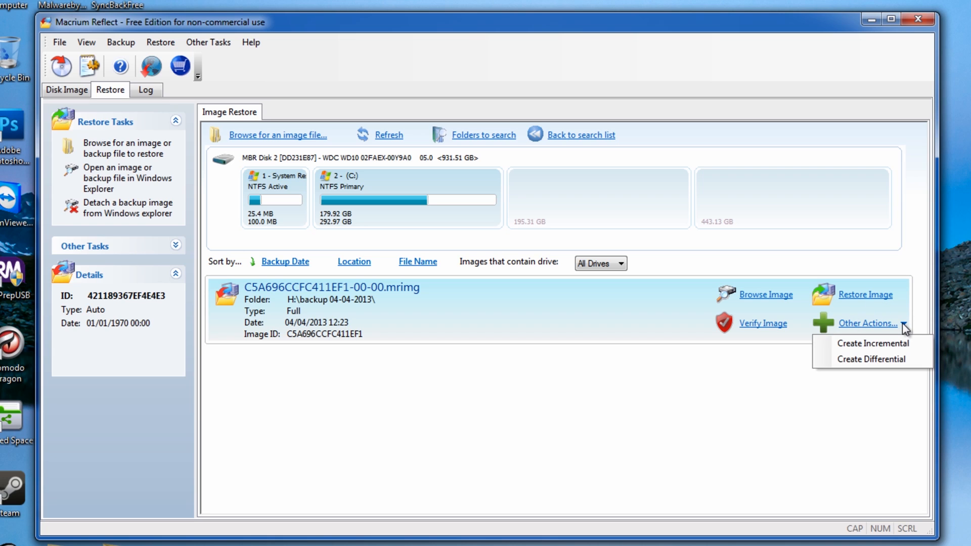
{"action": "mouse_move", "coordinate": [873, 343]}
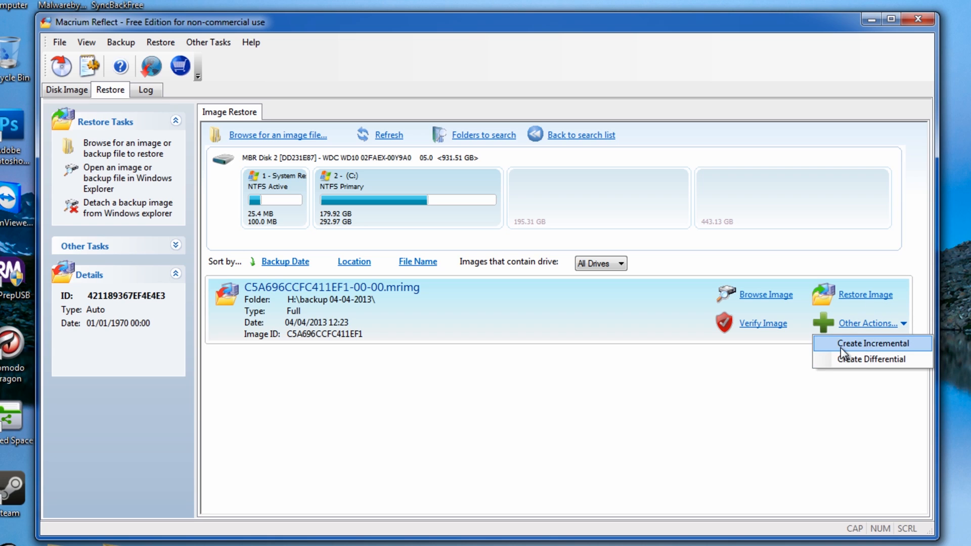
{"action": "mouse_move", "coordinate": [871, 359]}
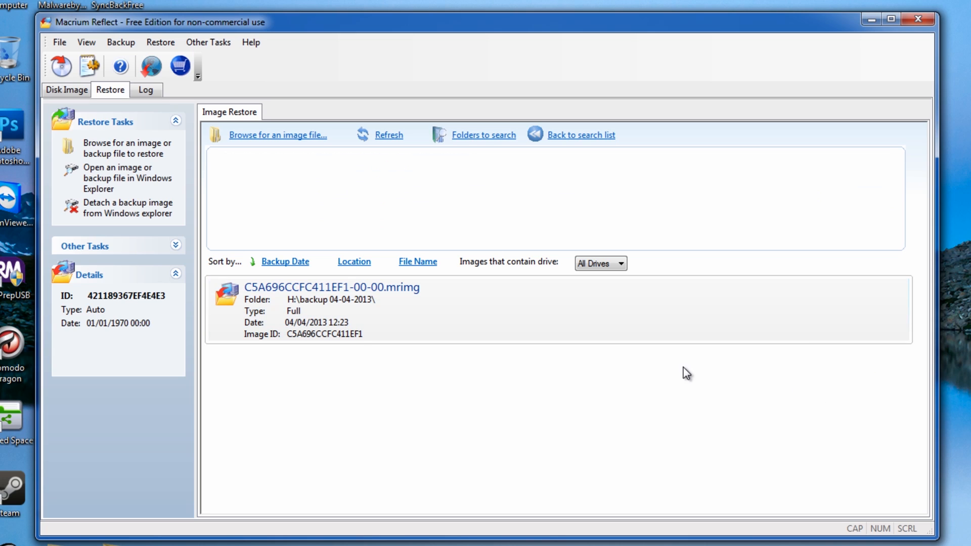
{"action": "mouse_move", "coordinate": [317, 180]}
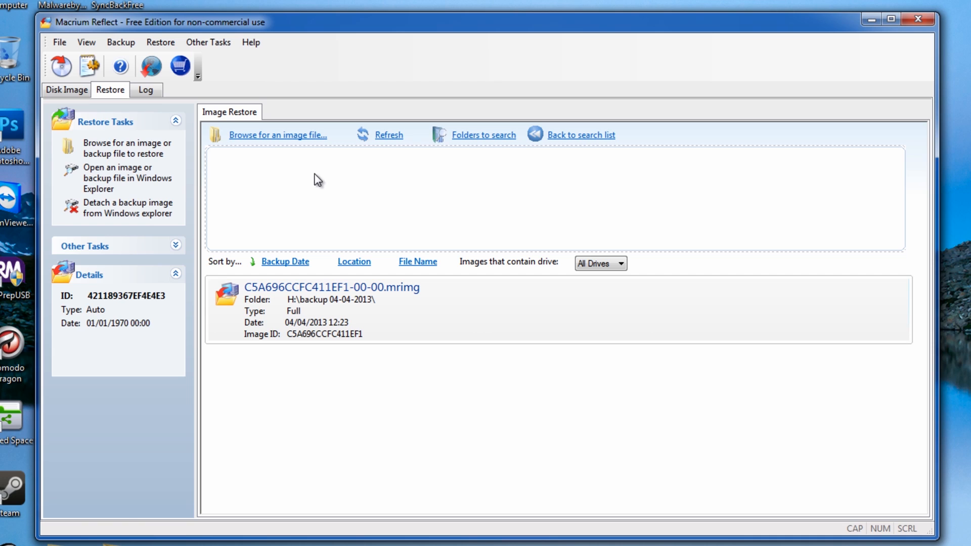
Show Macrium Reflect's Other Tasks list of utility commands.
{"action": "left_click", "coordinate": [207, 42]}
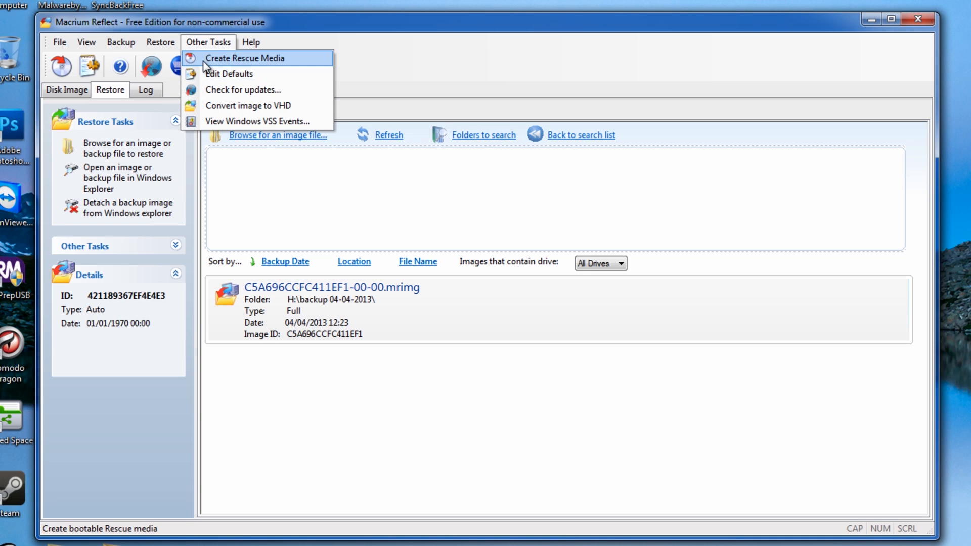
{"action": "mouse_move", "coordinate": [221, 67]}
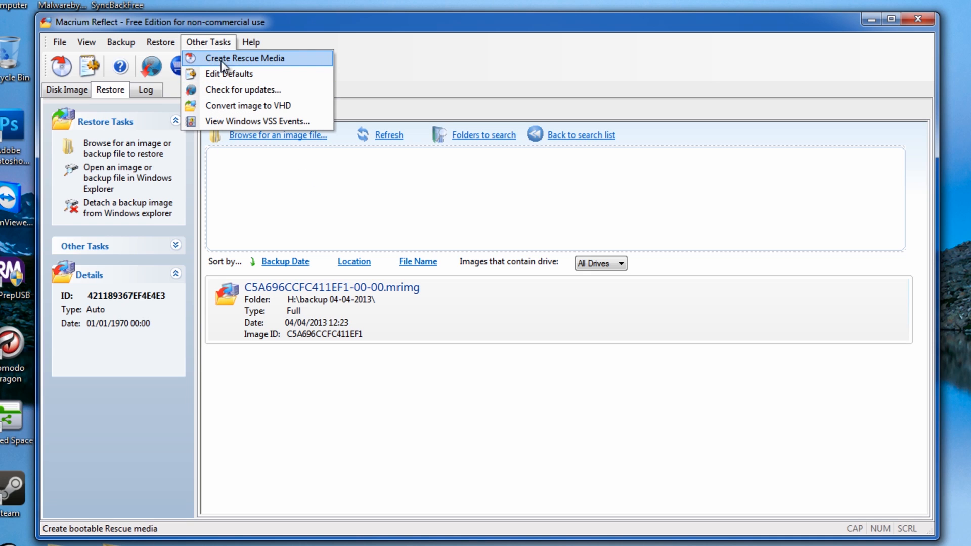
{"action": "mouse_move", "coordinate": [240, 74]}
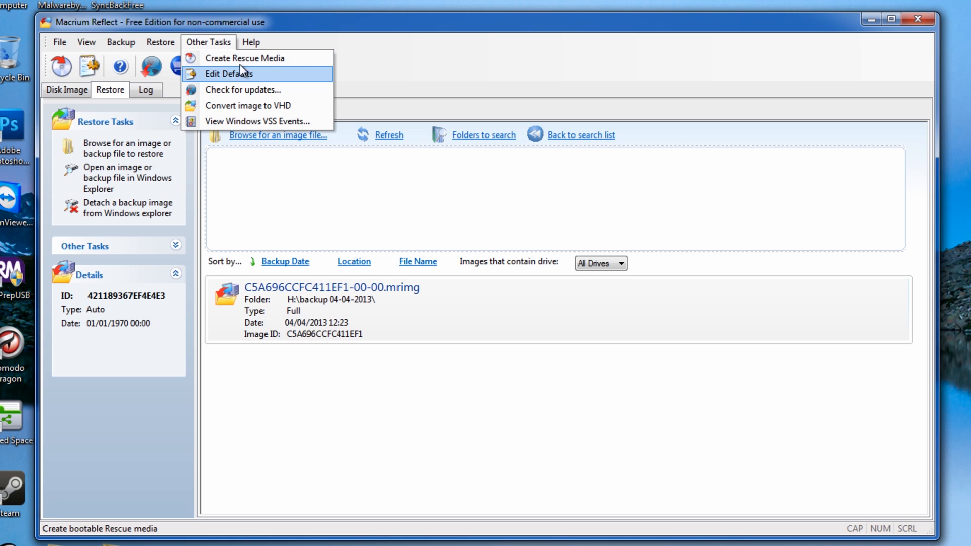
{"action": "mouse_move", "coordinate": [218, 81]}
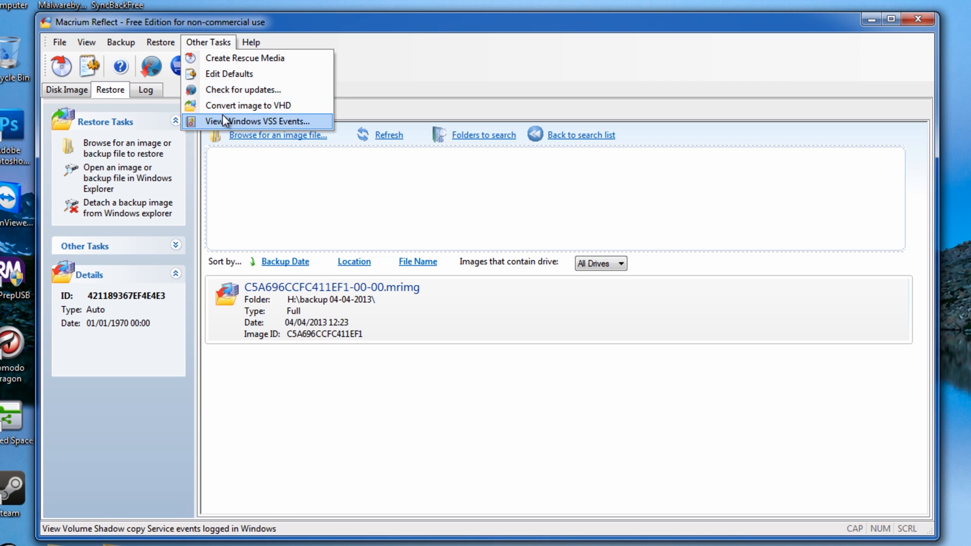
{"action": "mouse_move", "coordinate": [285, 104]}
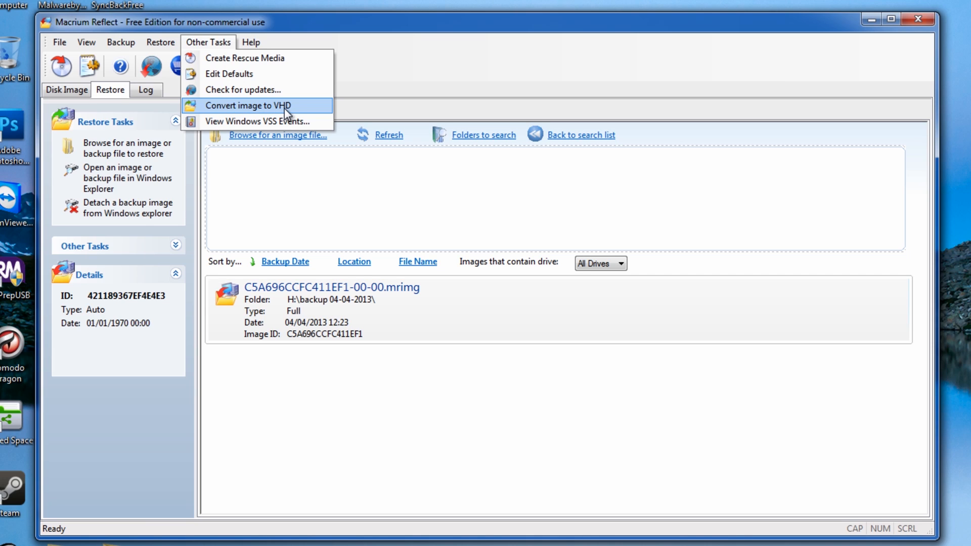
{"action": "mouse_move", "coordinate": [324, 119]}
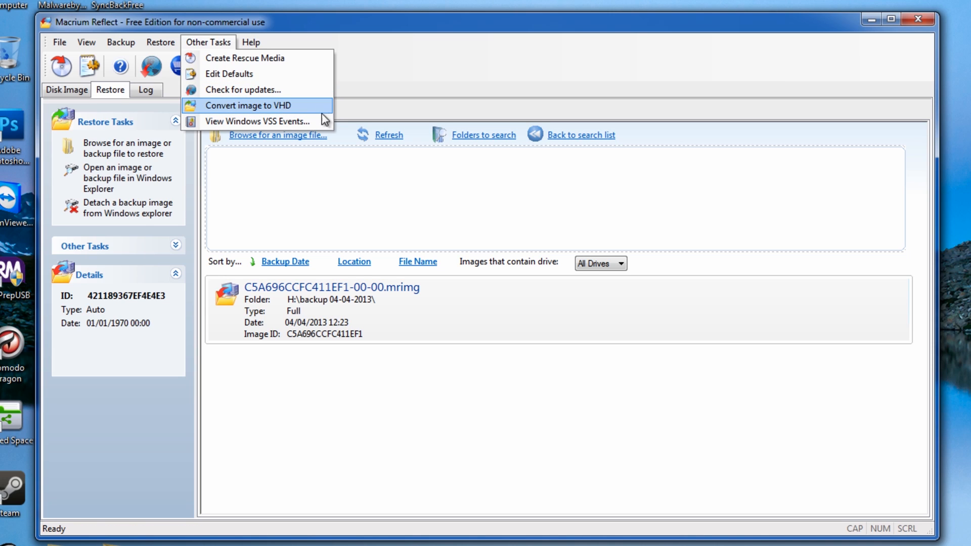
{"action": "mouse_move", "coordinate": [462, 55]}
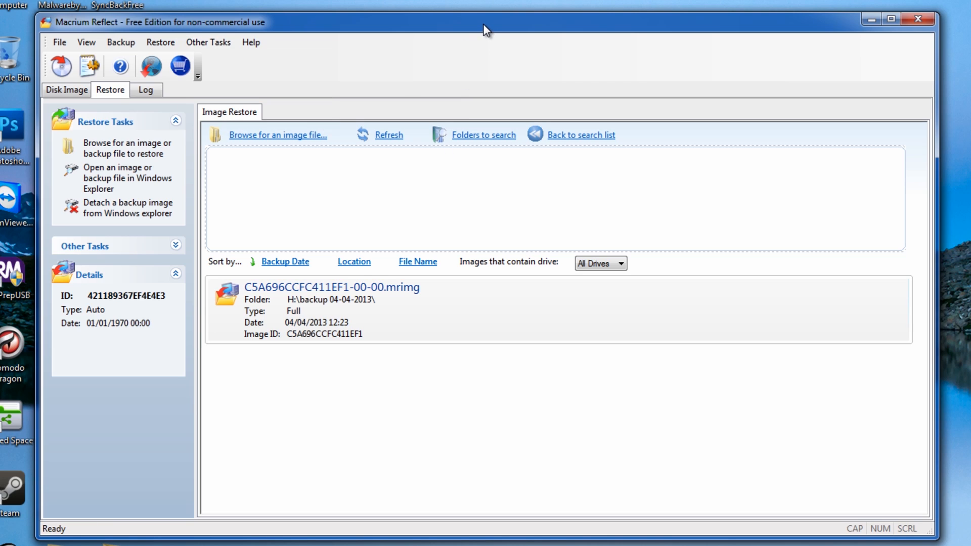
{"action": "mouse_move", "coordinate": [204, 100]}
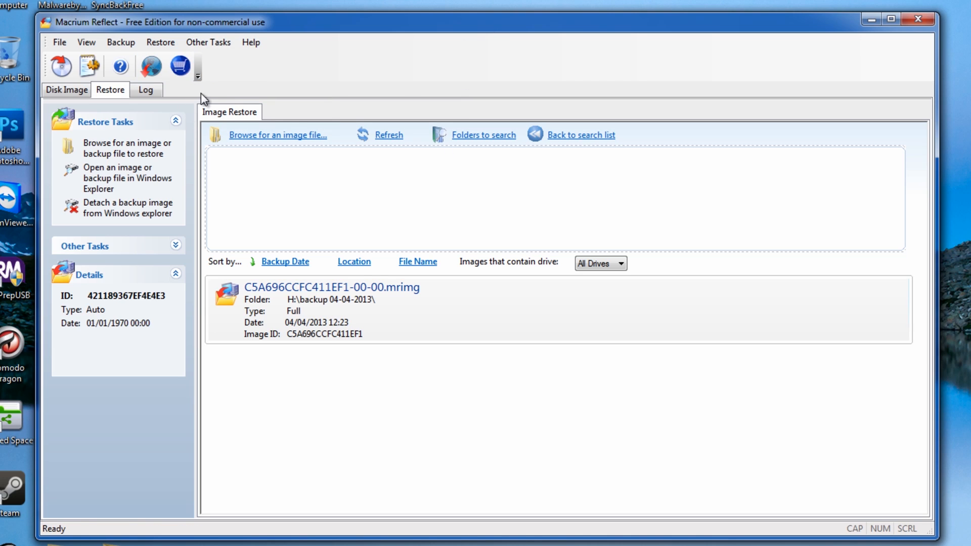
{"action": "mouse_move", "coordinate": [149, 101]}
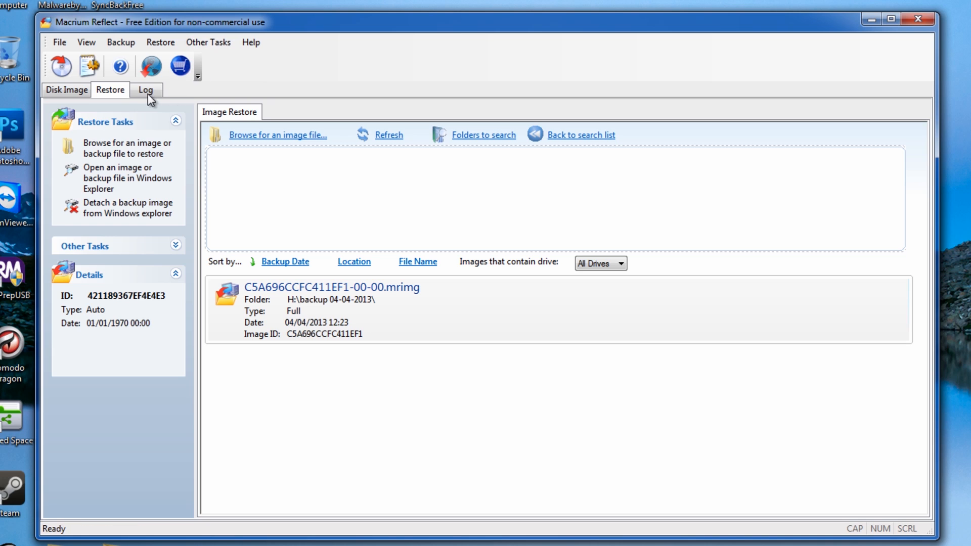
Switch to the Disk Image view and bring up the Other Tasks list again.
{"action": "left_click", "coordinate": [66, 90]}
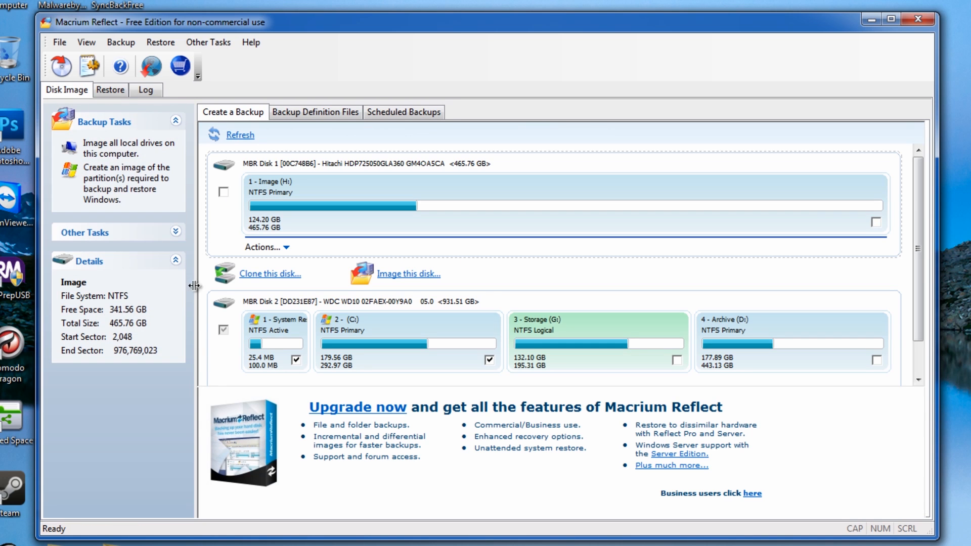
{"action": "mouse_move", "coordinate": [208, 41]}
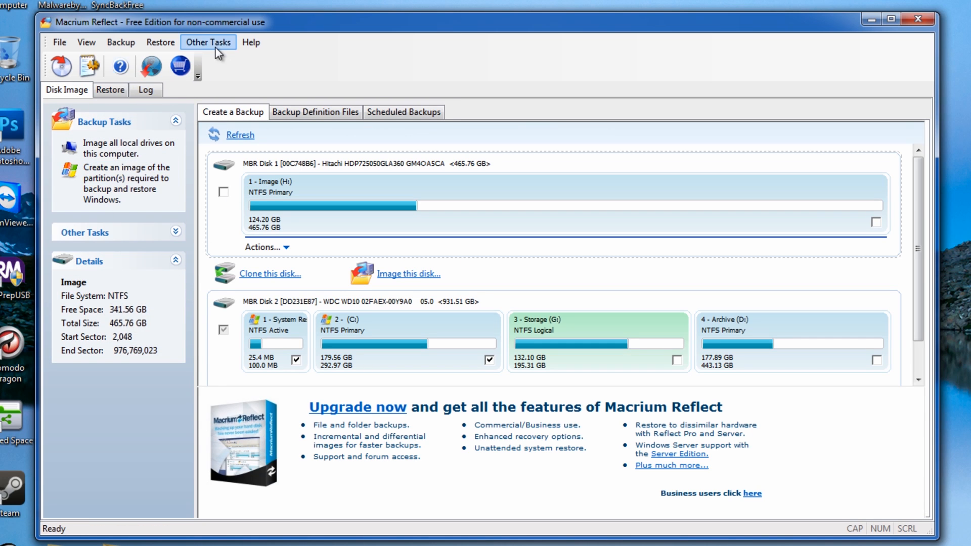
{"action": "mouse_move", "coordinate": [397, 121]}
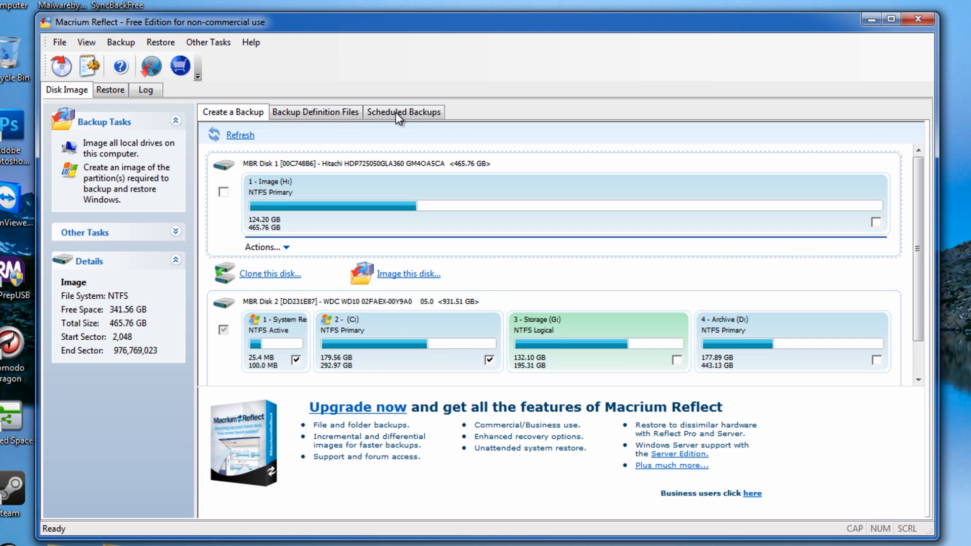
{"action": "mouse_move", "coordinate": [385, 80]}
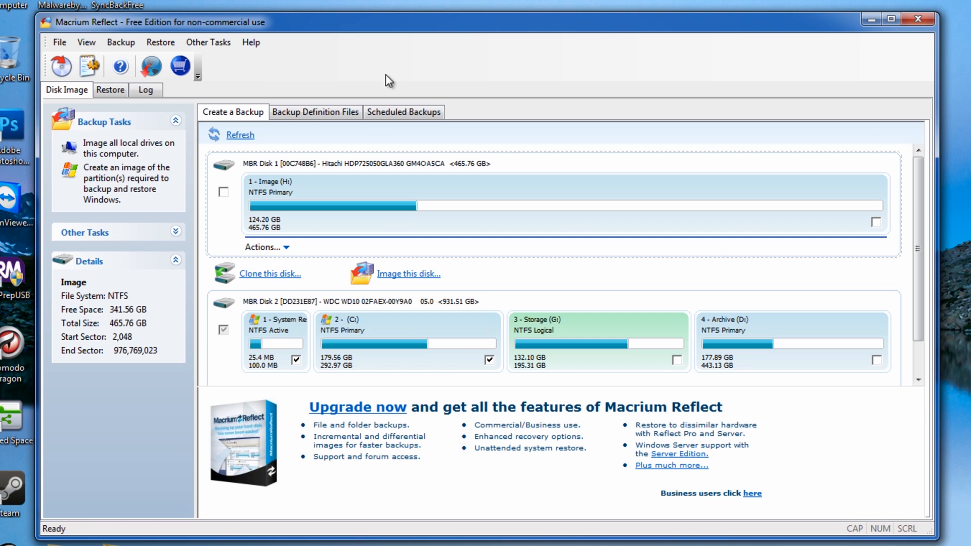
{"action": "left_click", "coordinate": [208, 42]}
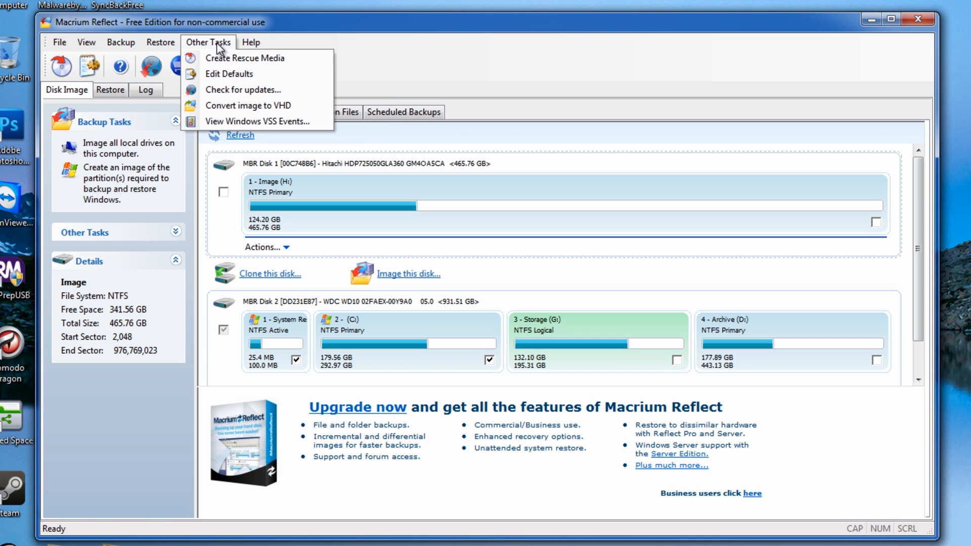
Run Create Rescue Media with the Linux environment and ISO image file output, reaching the Rescue.iso save dialog.
{"action": "left_click", "coordinate": [245, 57]}
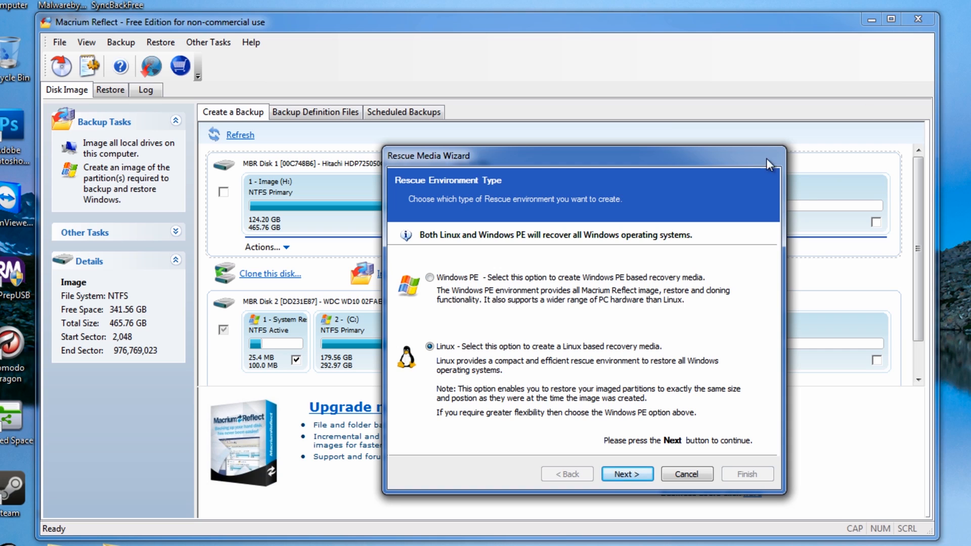
{"action": "mouse_move", "coordinate": [807, 33]}
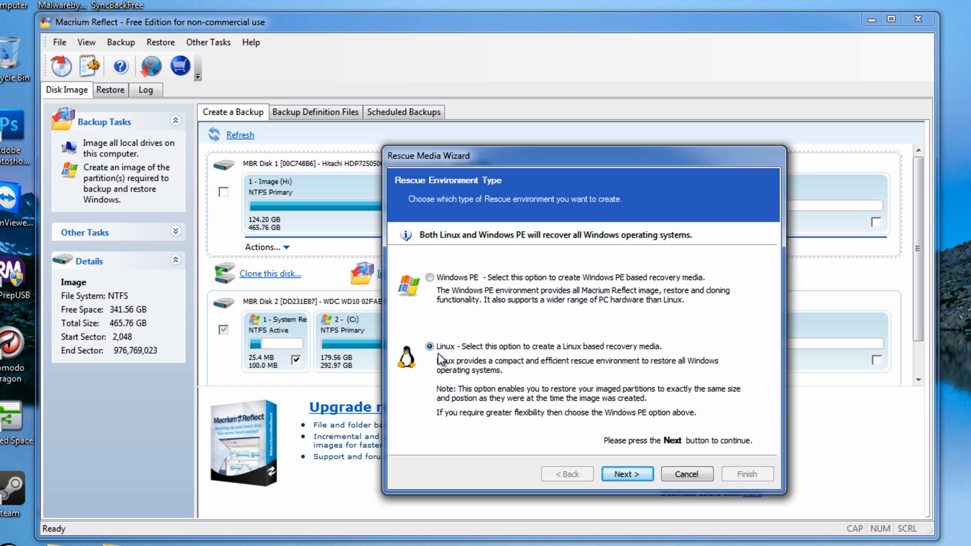
{"action": "mouse_move", "coordinate": [626, 474]}
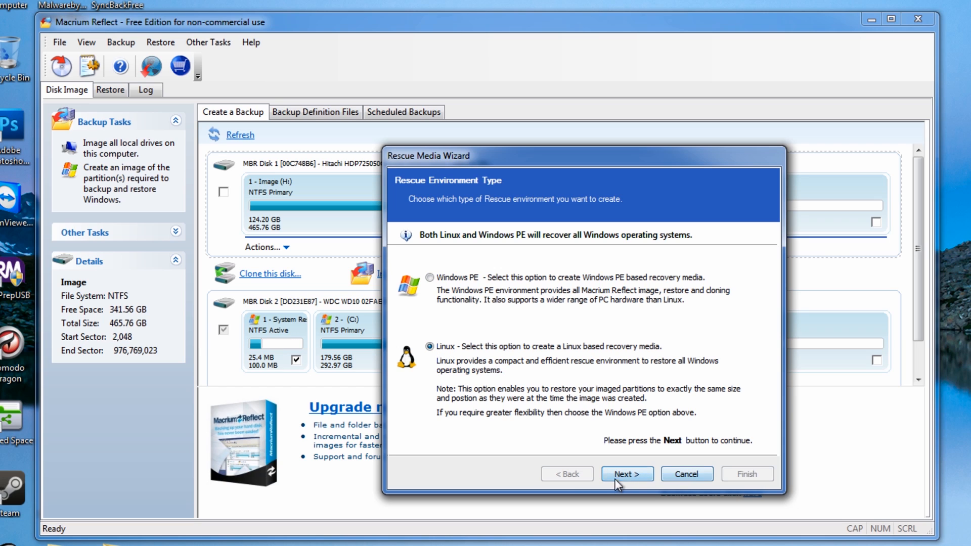
{"action": "left_click", "coordinate": [627, 474]}
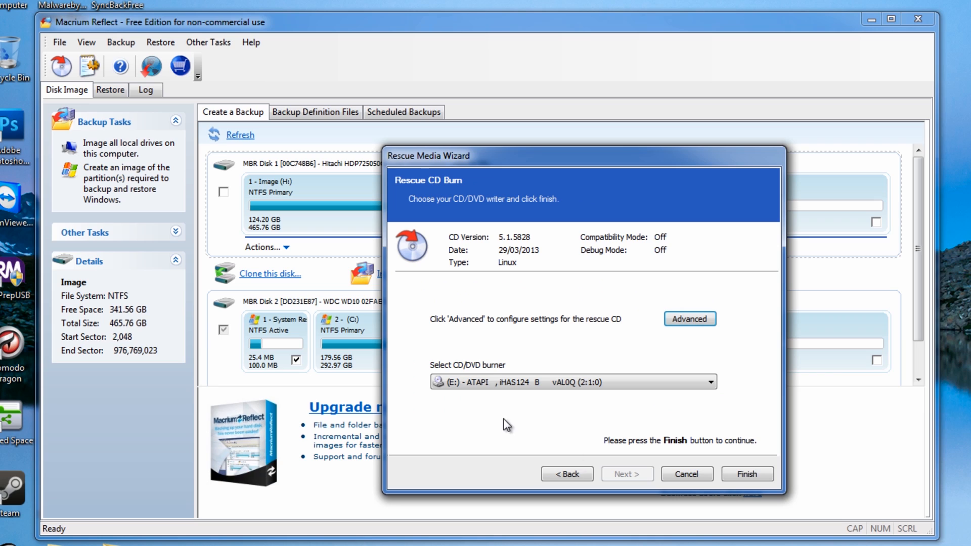
{"action": "left_click", "coordinate": [709, 382]}
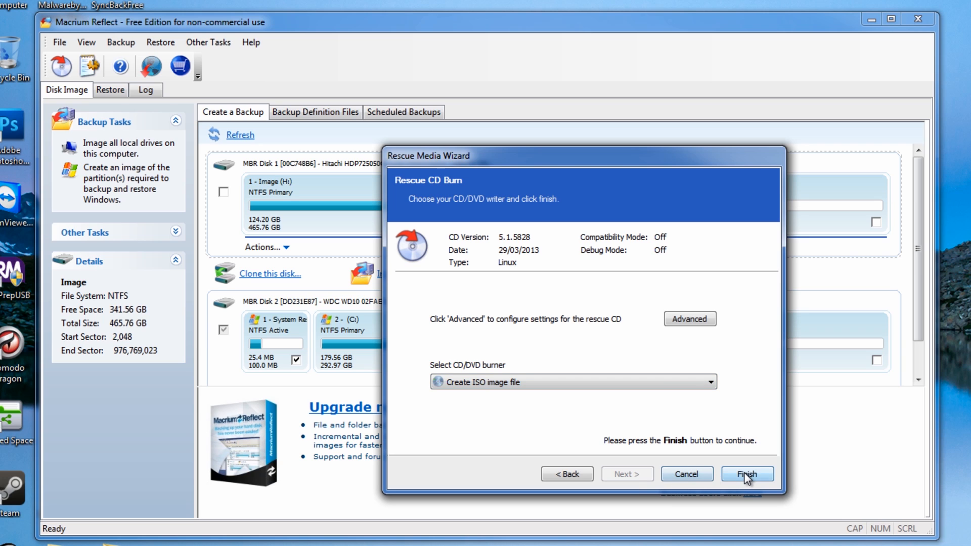
{"action": "left_click", "coordinate": [747, 474]}
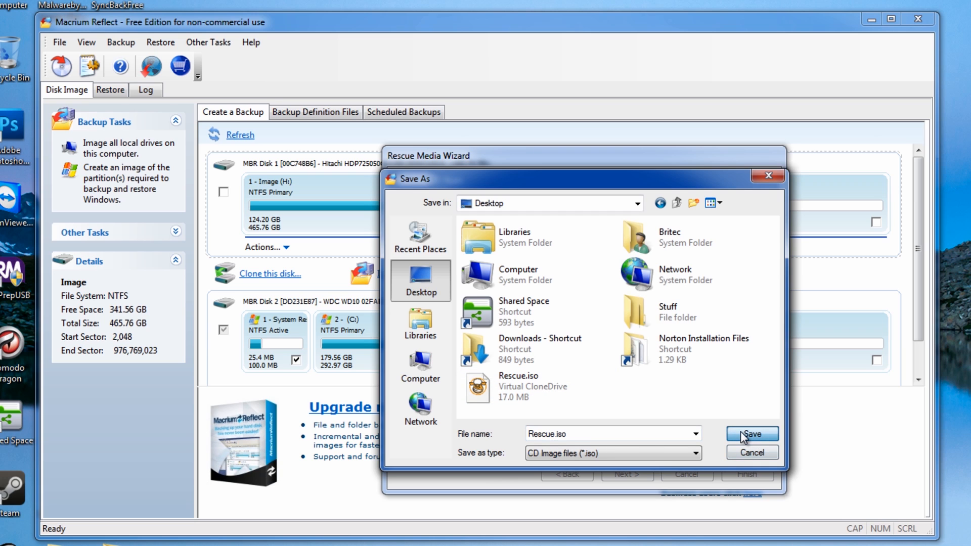
Save Rescue.iso to the Desktop and acknowledge the successful creation message.
{"action": "left_click", "coordinate": [751, 433]}
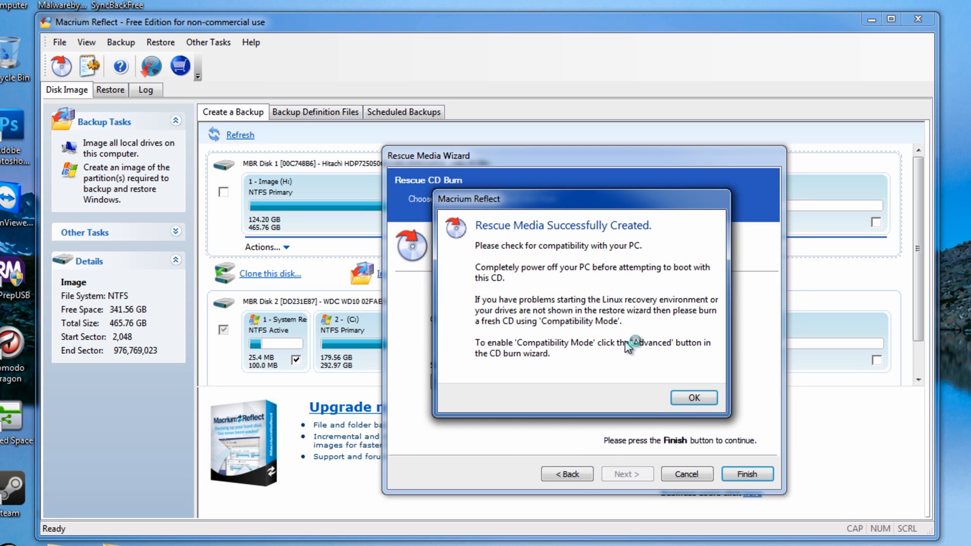
{"action": "left_click", "coordinate": [693, 397]}
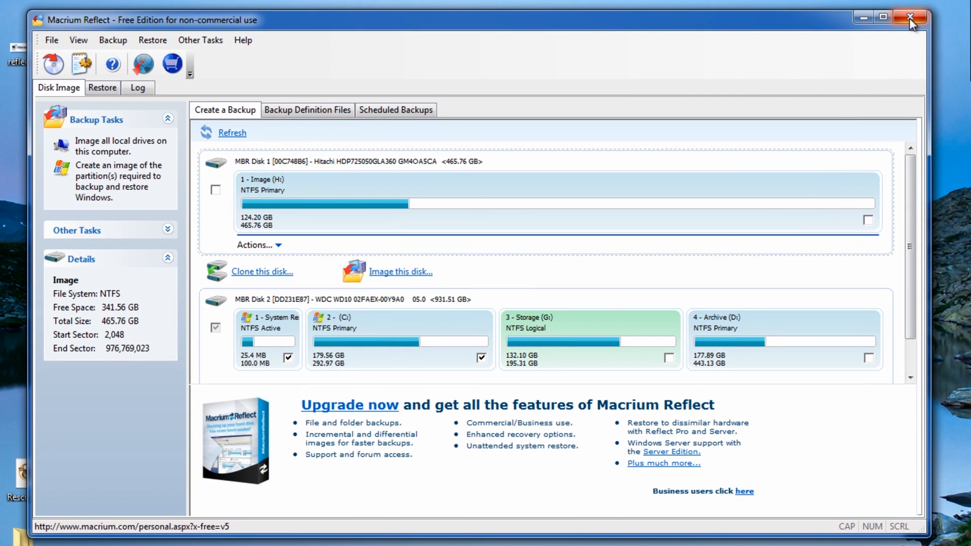
Close Macrium Reflect, leaving Rescue.iso on the desktop.
{"action": "left_click", "coordinate": [911, 17]}
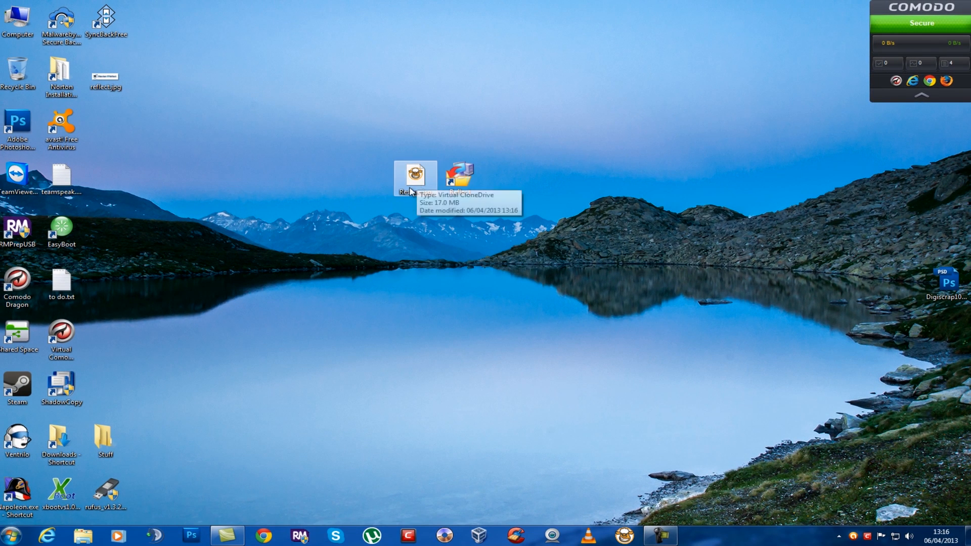
{"action": "mouse_move", "coordinate": [407, 199]}
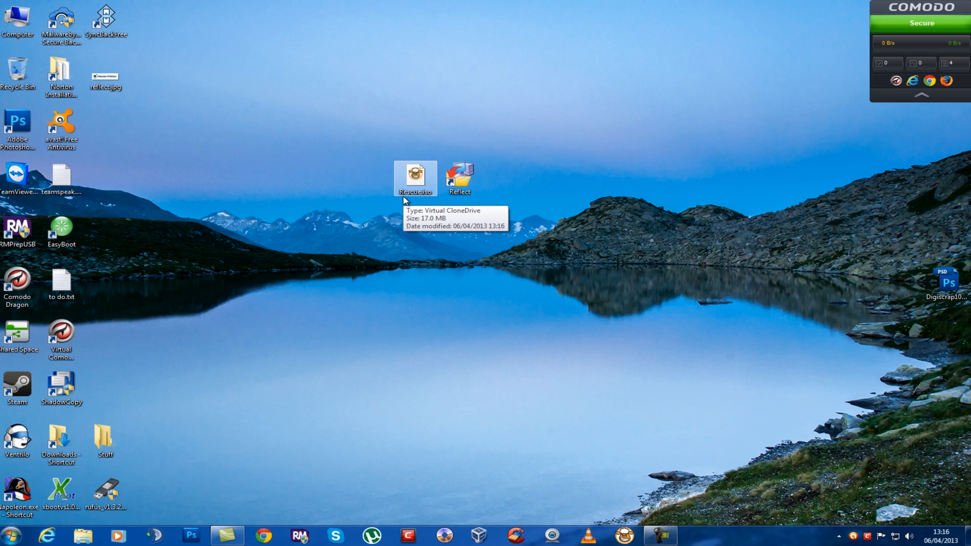
{"action": "mouse_move", "coordinate": [384, 278]}
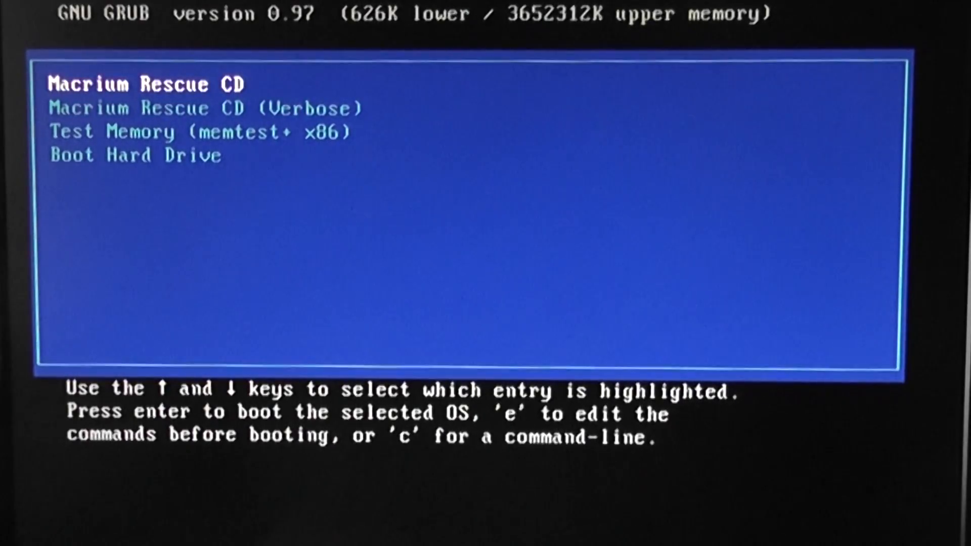
Boot the Macrium Rescue CD and move past the Restore Wizard introduction.
{"action": "key", "text": "Return"}
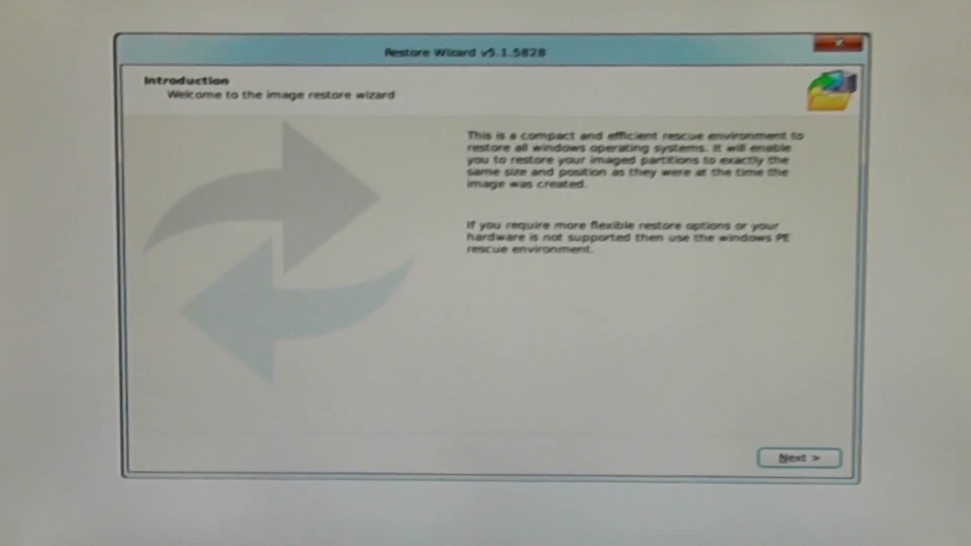
{"action": "left_click", "coordinate": [799, 458]}
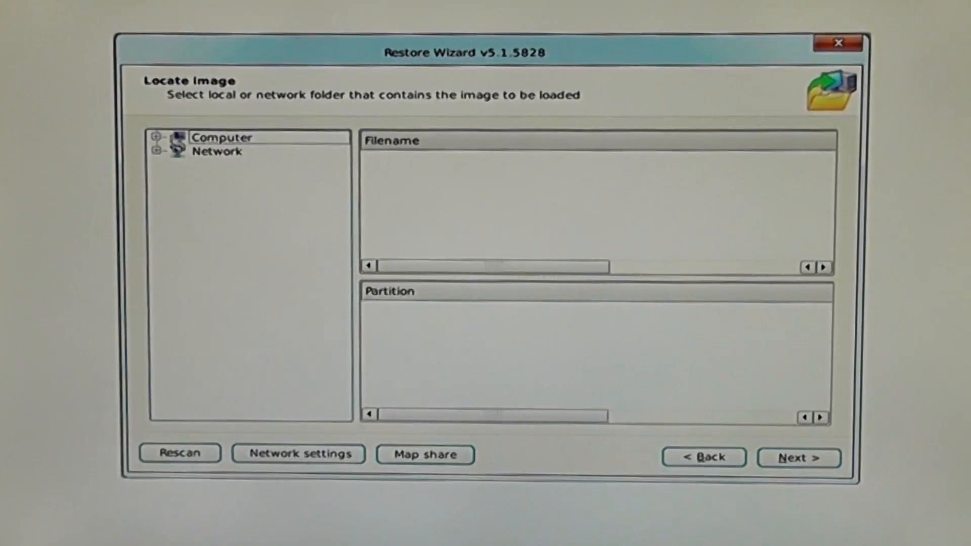
Browse Computer through D: and E: to the backup folder and load the 04/04/13 full image.
{"action": "left_click", "coordinate": [160, 137]}
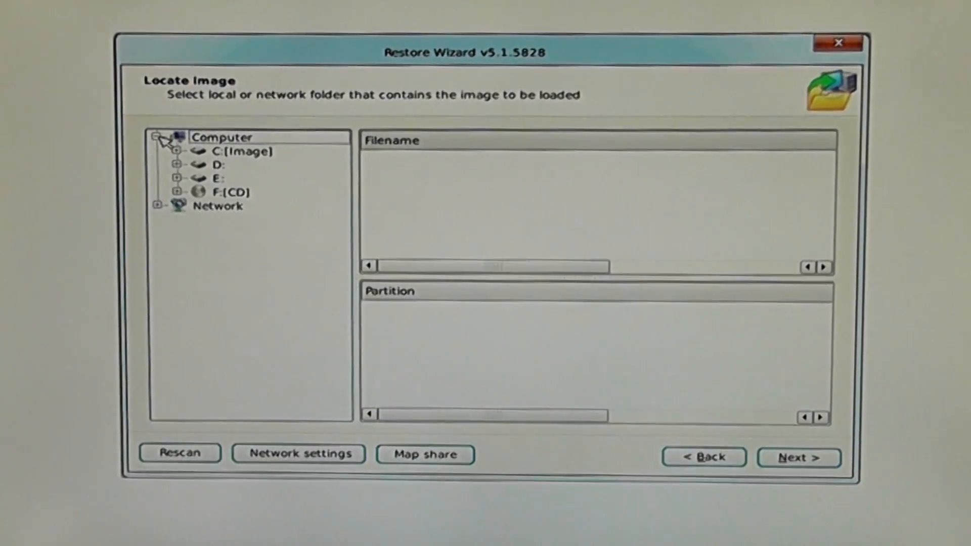
{"action": "mouse_move", "coordinate": [155, 176]}
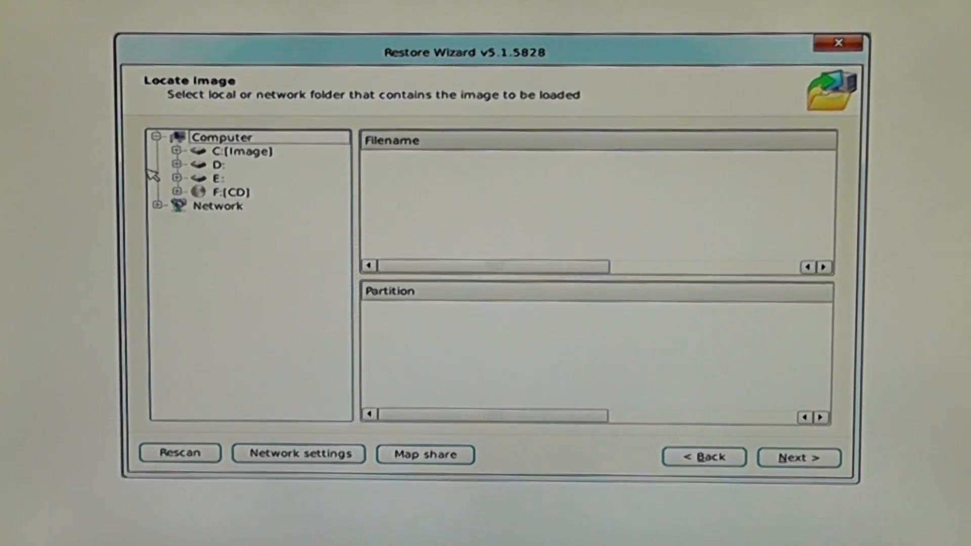
{"action": "left_click", "coordinate": [179, 165]}
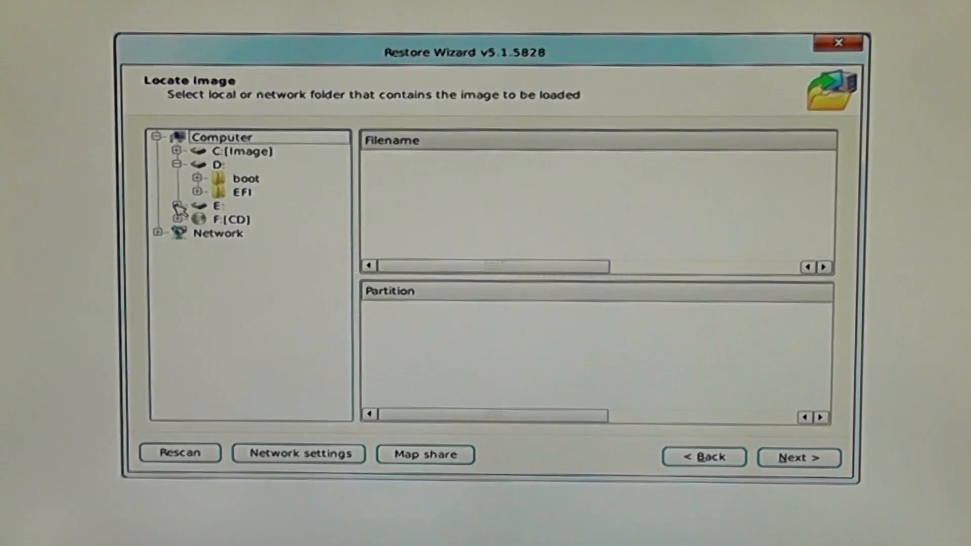
{"action": "left_click", "coordinate": [179, 206]}
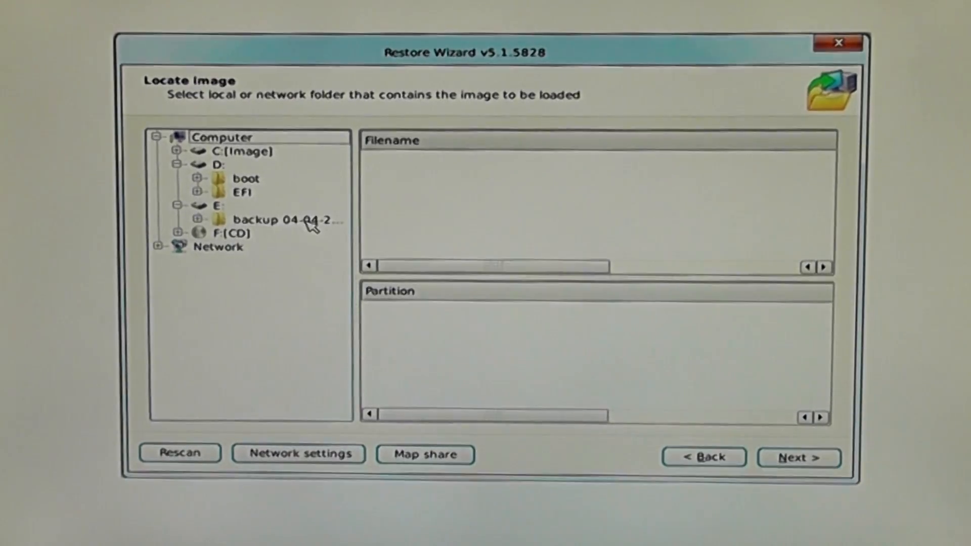
{"action": "left_click", "coordinate": [272, 220]}
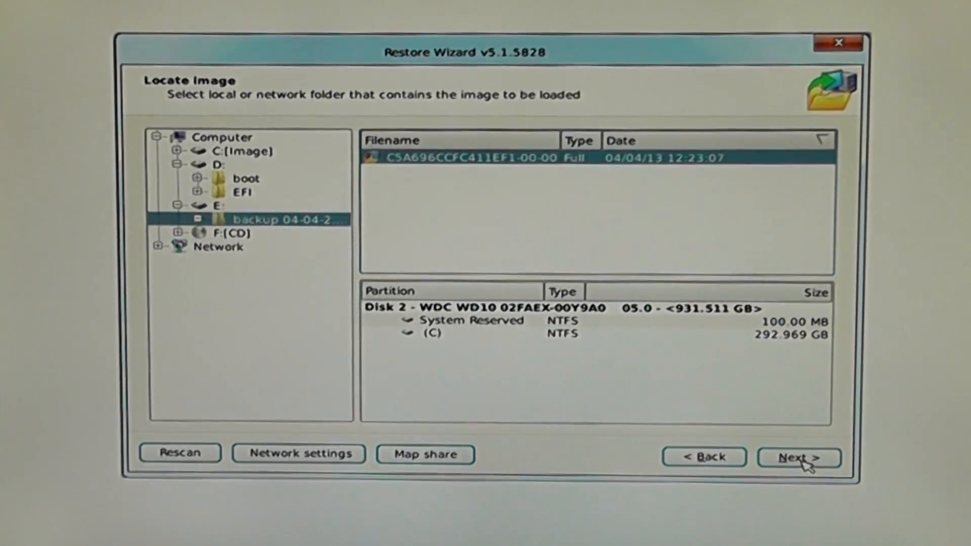
{"action": "left_click", "coordinate": [800, 457]}
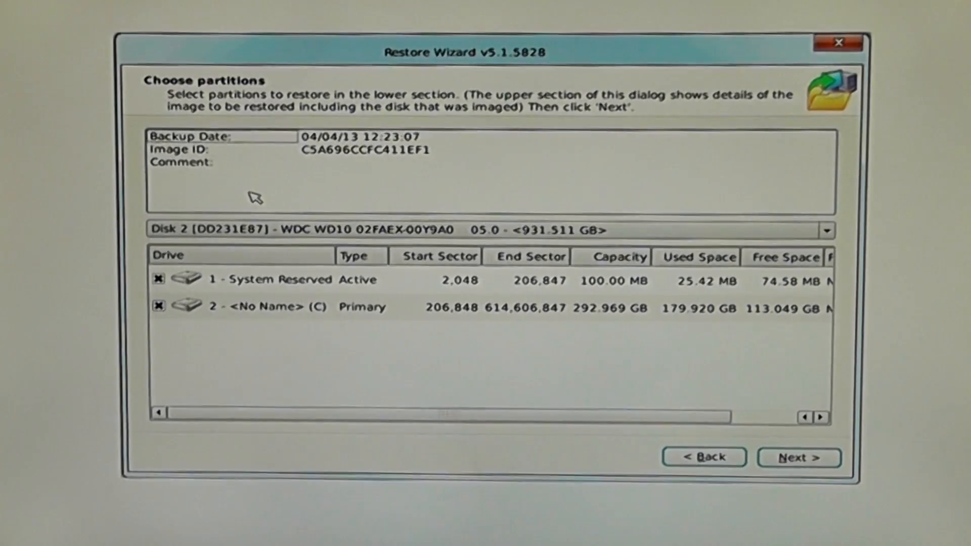
{"action": "mouse_move", "coordinate": [265, 201]}
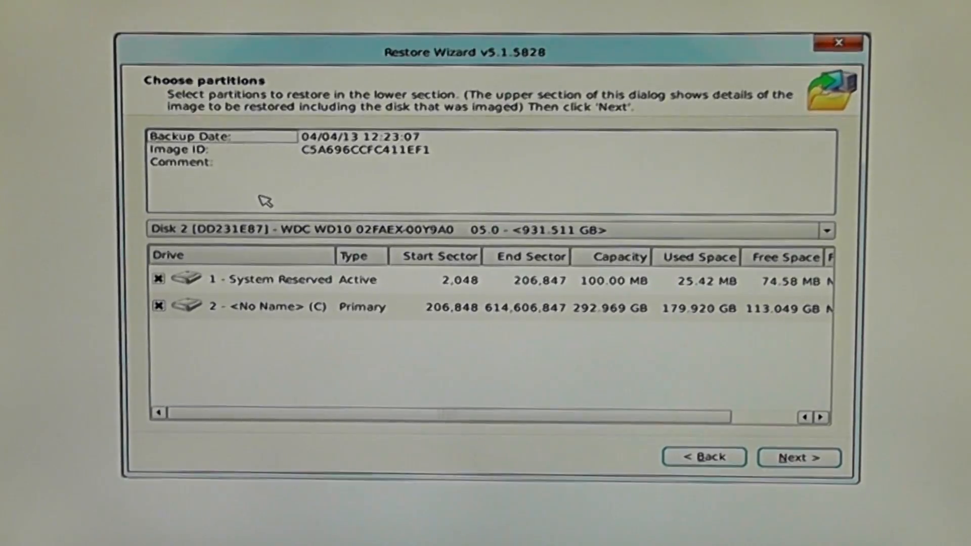
{"action": "mouse_move", "coordinate": [334, 362]}
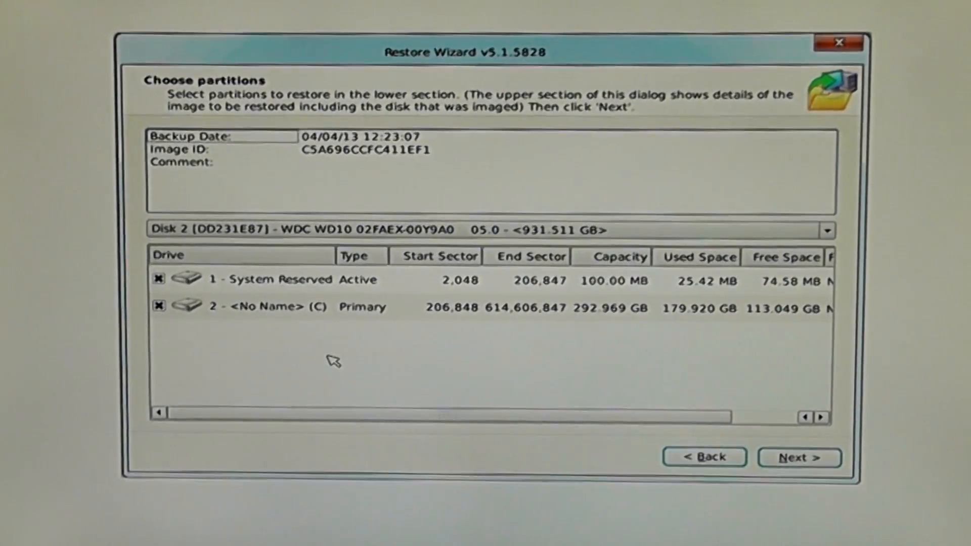
{"action": "mouse_move", "coordinate": [345, 322]}
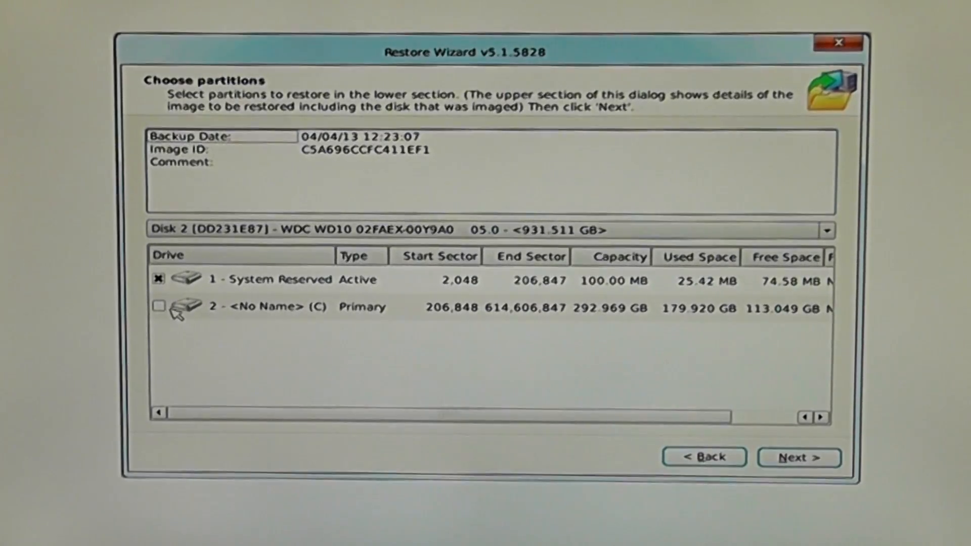
Include partition C: and target the 465.762 GB Hitachi Disk 1, reaching the restore summary.
{"action": "left_click", "coordinate": [158, 306]}
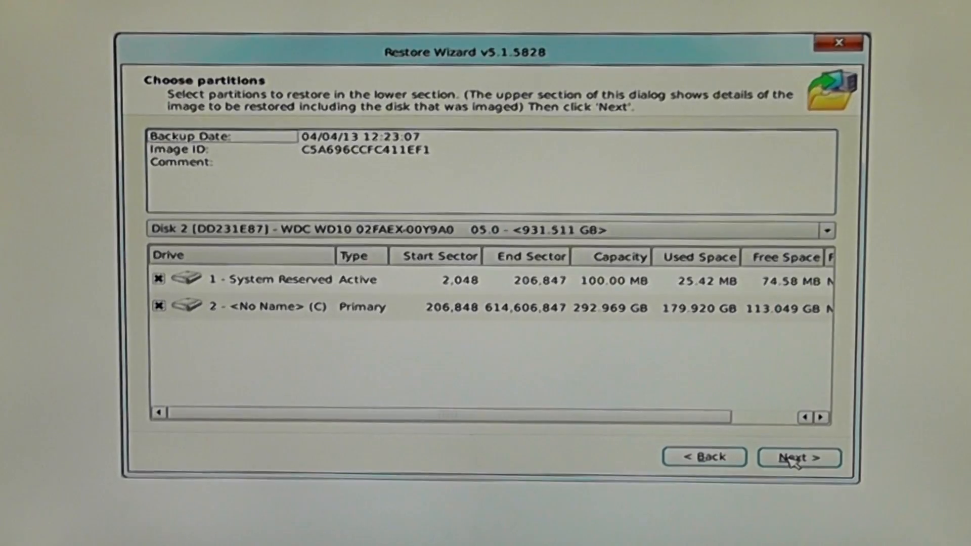
{"action": "left_click", "coordinate": [800, 458]}
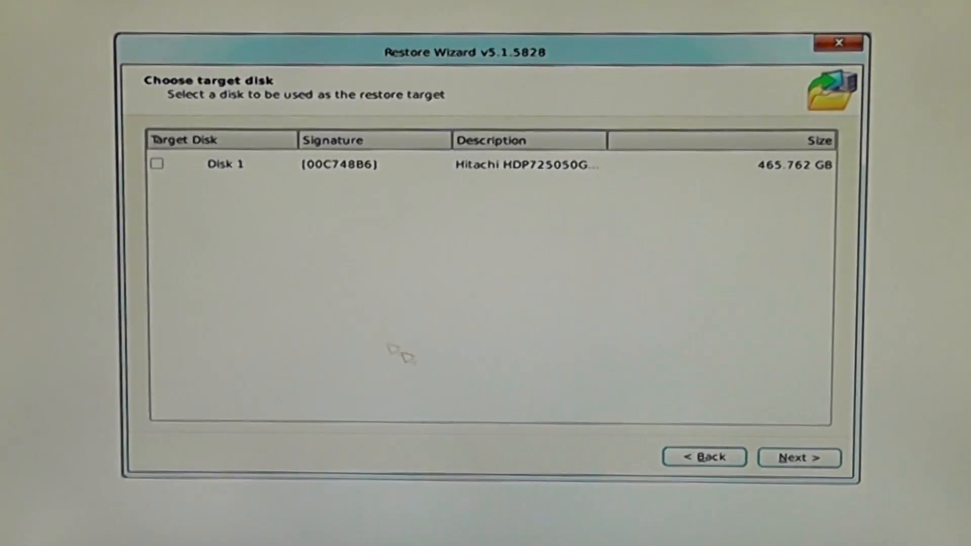
{"action": "mouse_move", "coordinate": [181, 182]}
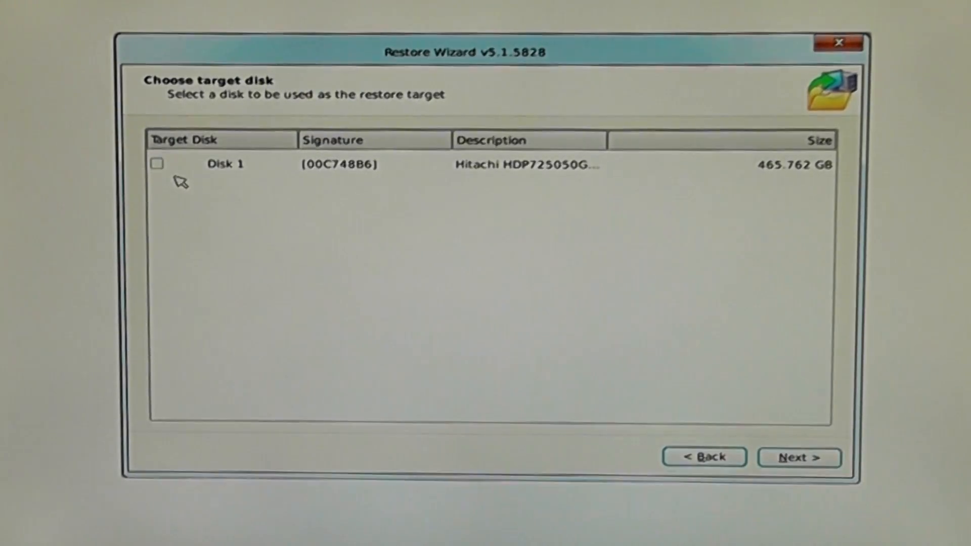
{"action": "left_click", "coordinate": [157, 164]}
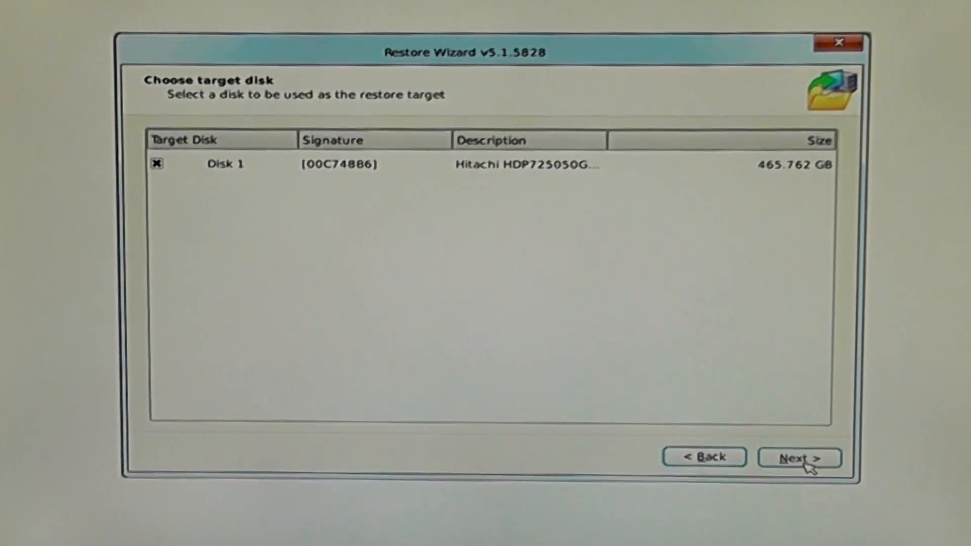
{"action": "left_click", "coordinate": [799, 458]}
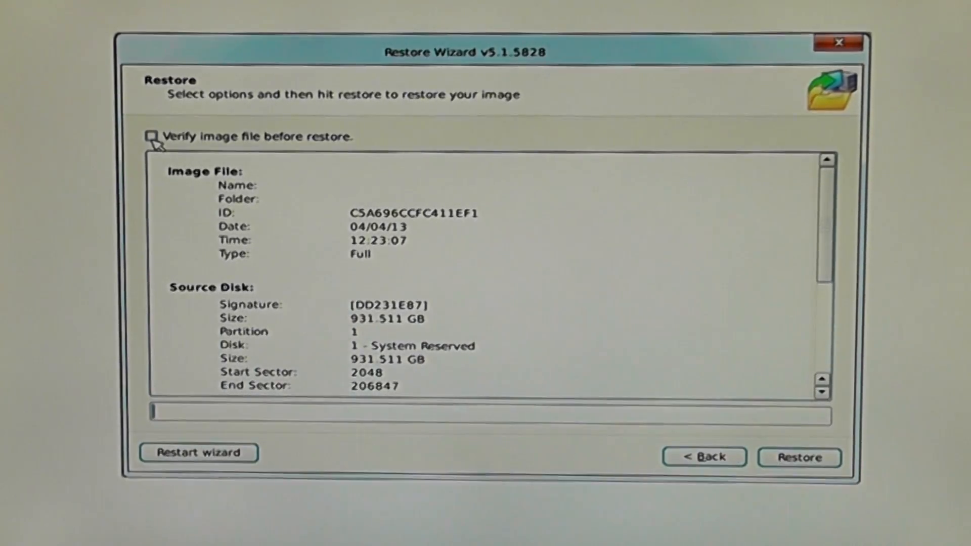
{"action": "mouse_move", "coordinate": [240, 272]}
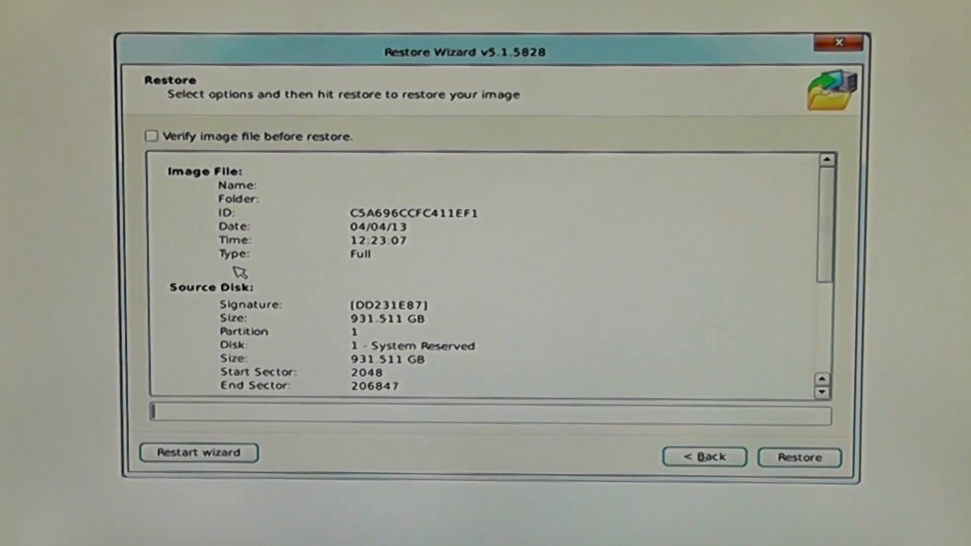
{"action": "mouse_move", "coordinate": [852, 484]}
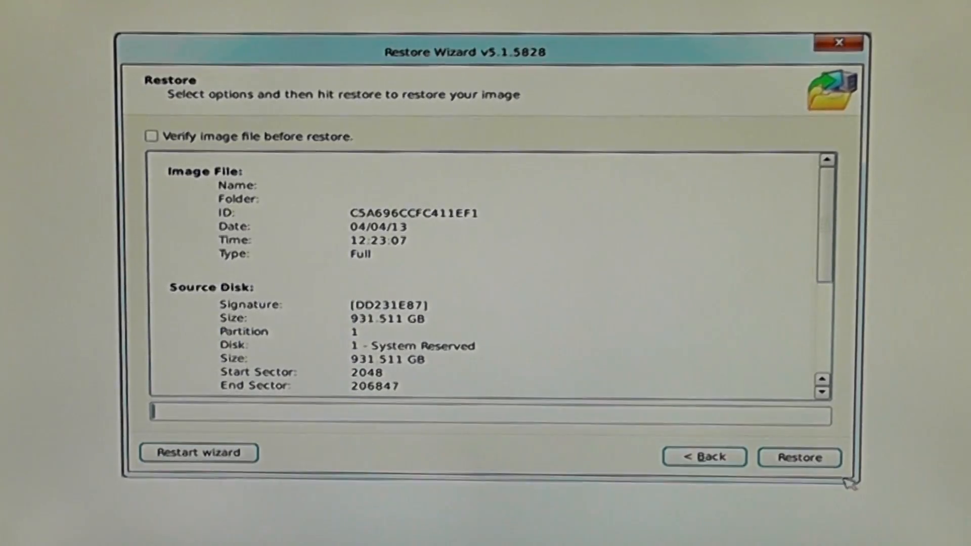
{"action": "mouse_move", "coordinate": [842, 201]}
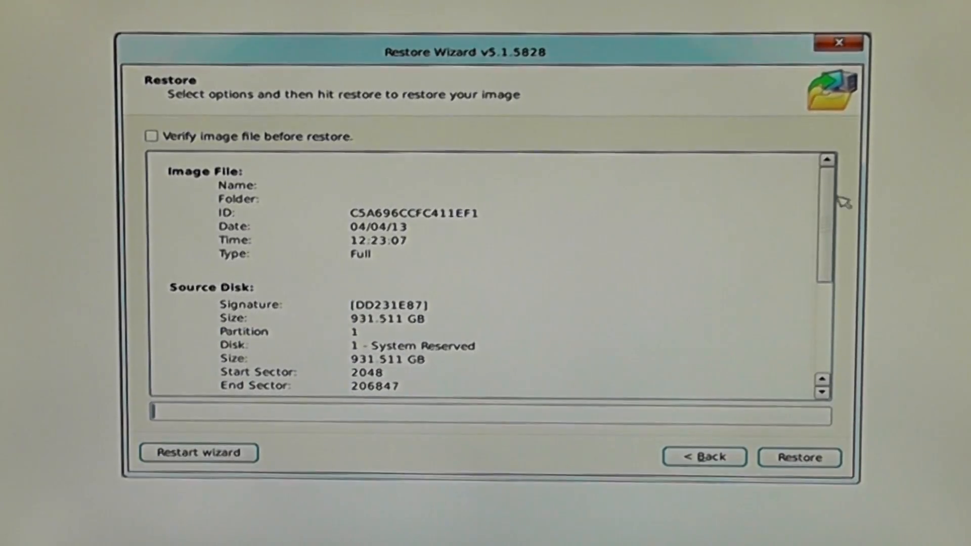
Review the summary and start the restore, confirming it and accepting the different-disk warning.
{"action": "scroll", "scroll_direction": "down", "scroll_amount": 3}
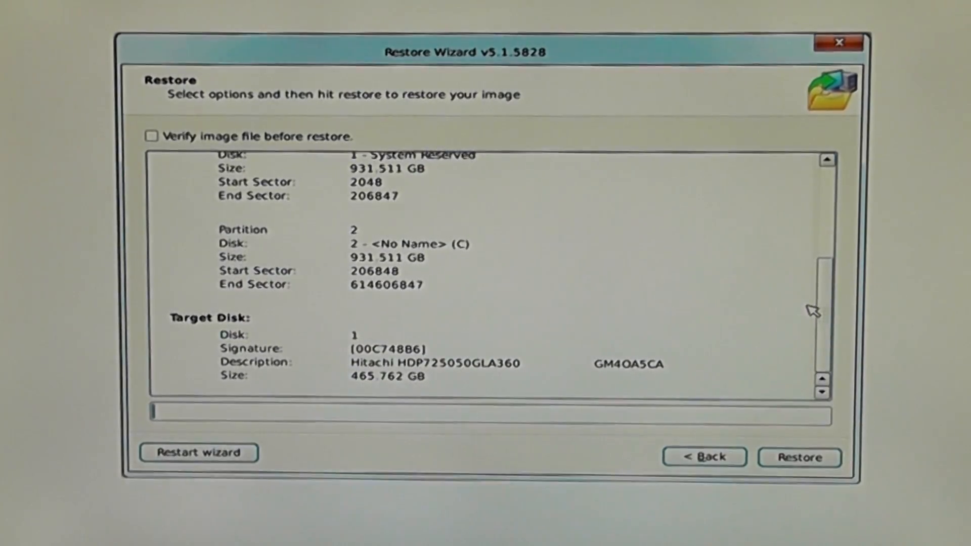
{"action": "scroll", "scroll_direction": "up", "scroll_amount": 3}
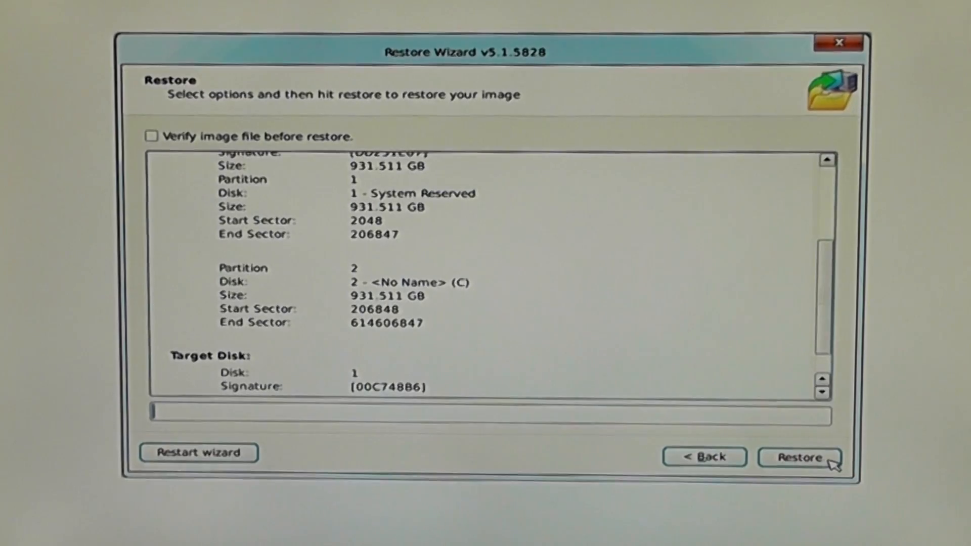
{"action": "left_click", "coordinate": [799, 458]}
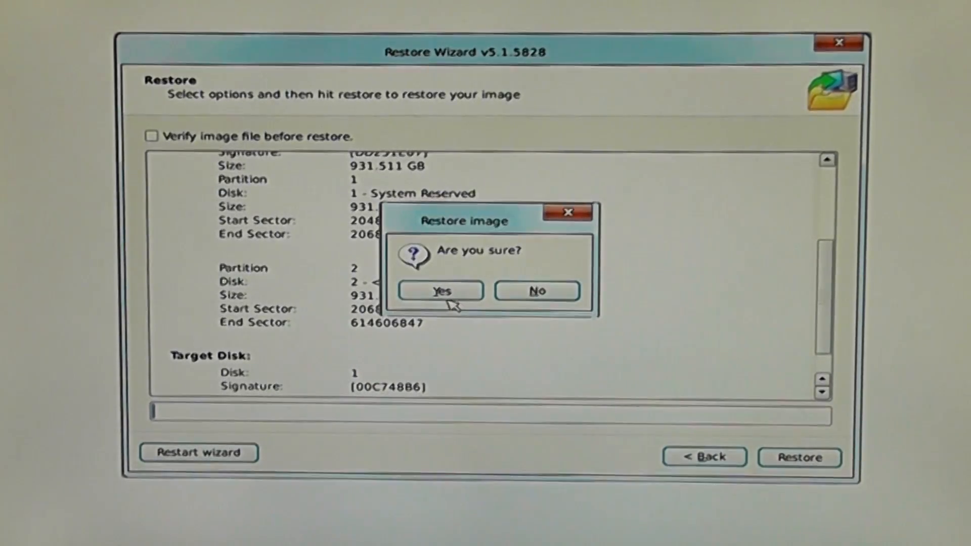
{"action": "left_click", "coordinate": [441, 290]}
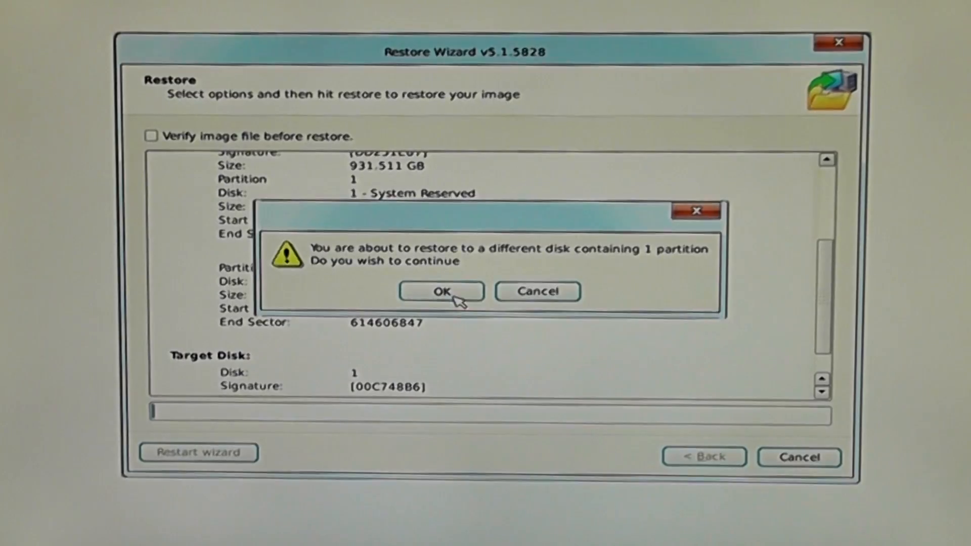
{"action": "left_click", "coordinate": [441, 292]}
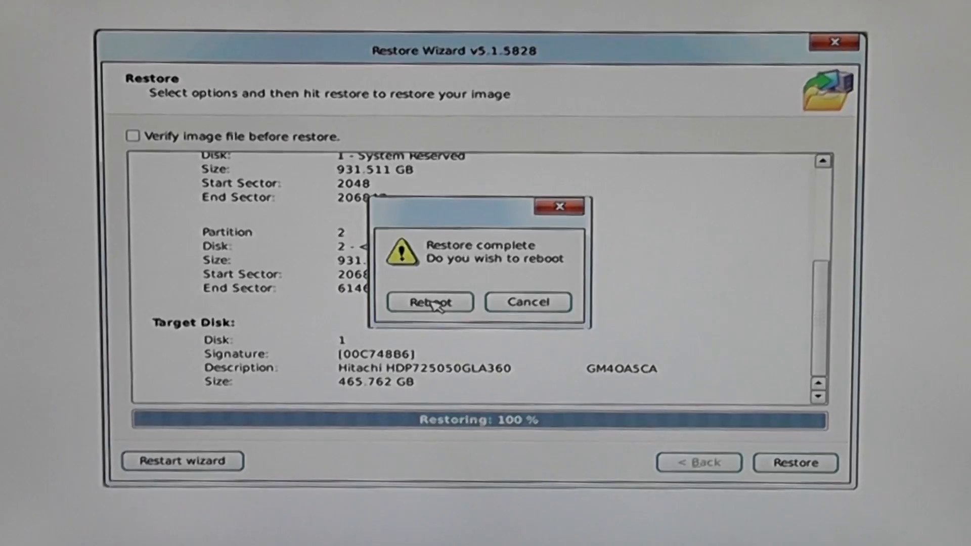
Reboot the machine once the restore reports 100% complete.
{"action": "left_click", "coordinate": [429, 302]}
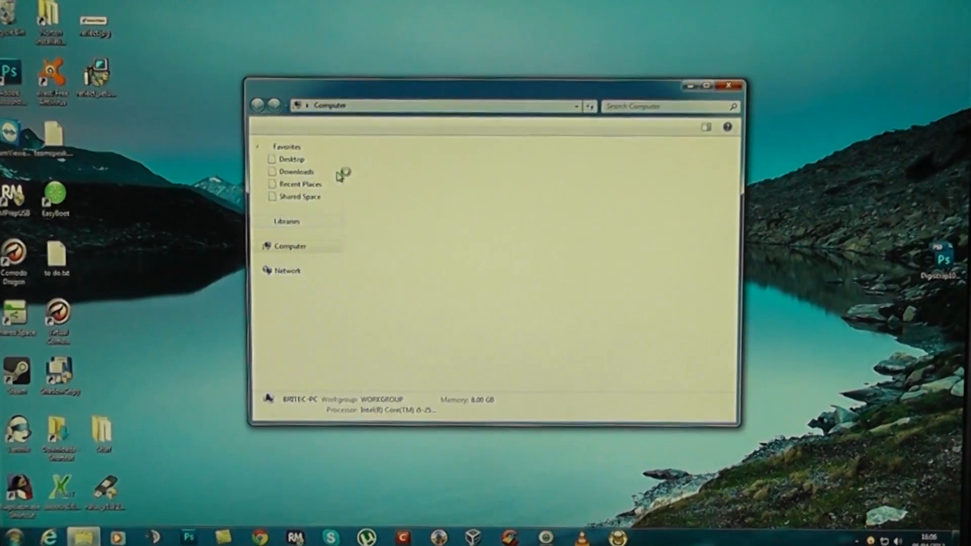
Check the restored drives in Computer and look inside Local Disk (K:) for the backup folder.
{"action": "left_click", "coordinate": [289, 246]}
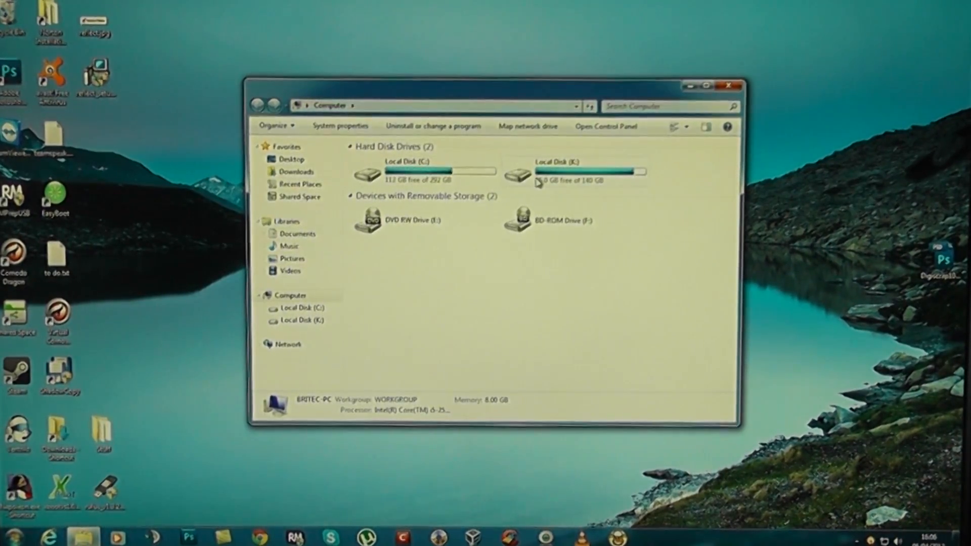
{"action": "left_click", "coordinate": [574, 172]}
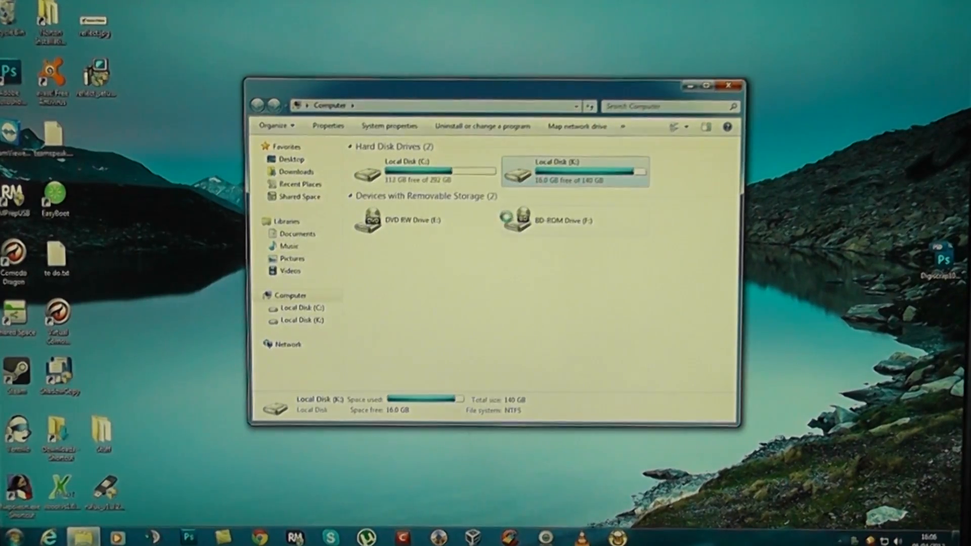
{"action": "double_click", "coordinate": [574, 172]}
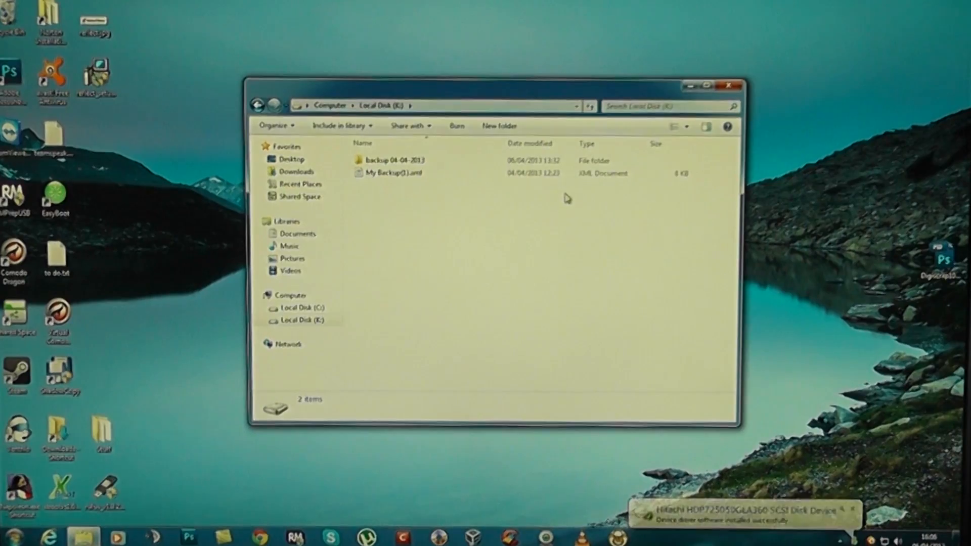
{"action": "left_click", "coordinate": [259, 105]}
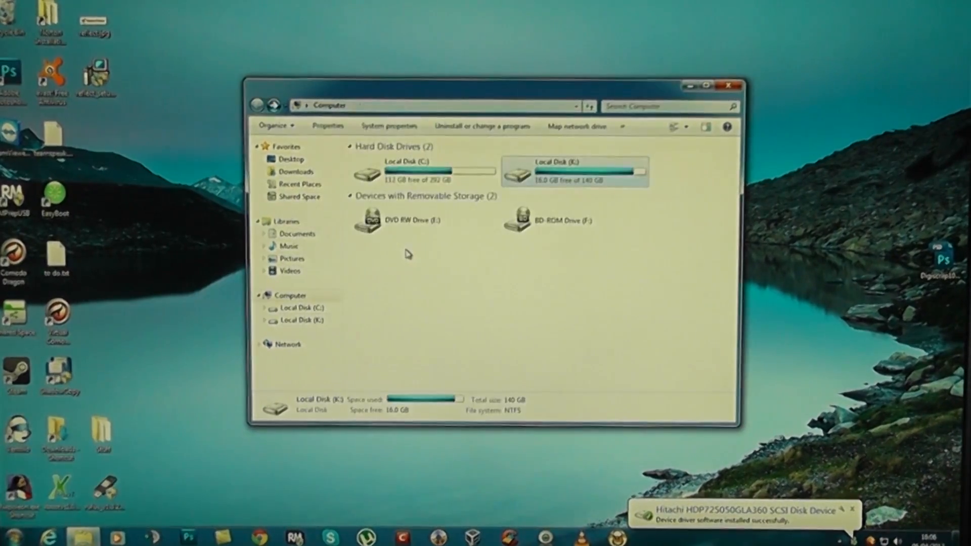
{"action": "double_click", "coordinate": [575, 171]}
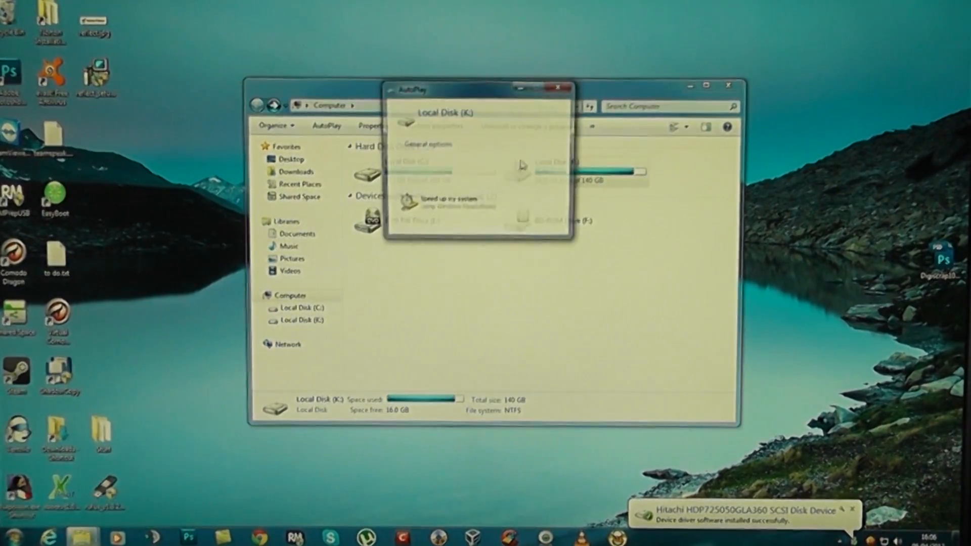
Dismiss the AutoPlay window and postpone the required restart.
{"action": "left_click", "coordinate": [558, 89]}
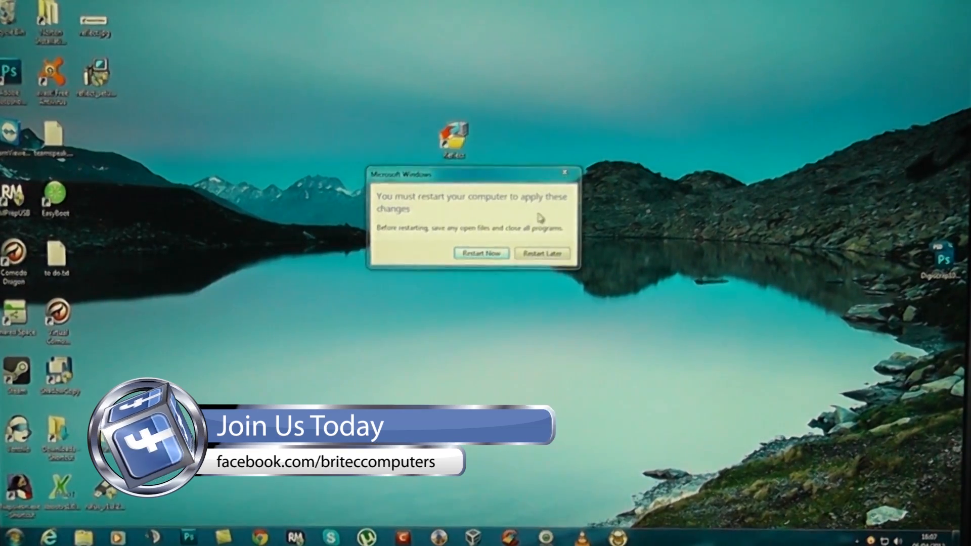
{"action": "left_click", "coordinate": [541, 254]}
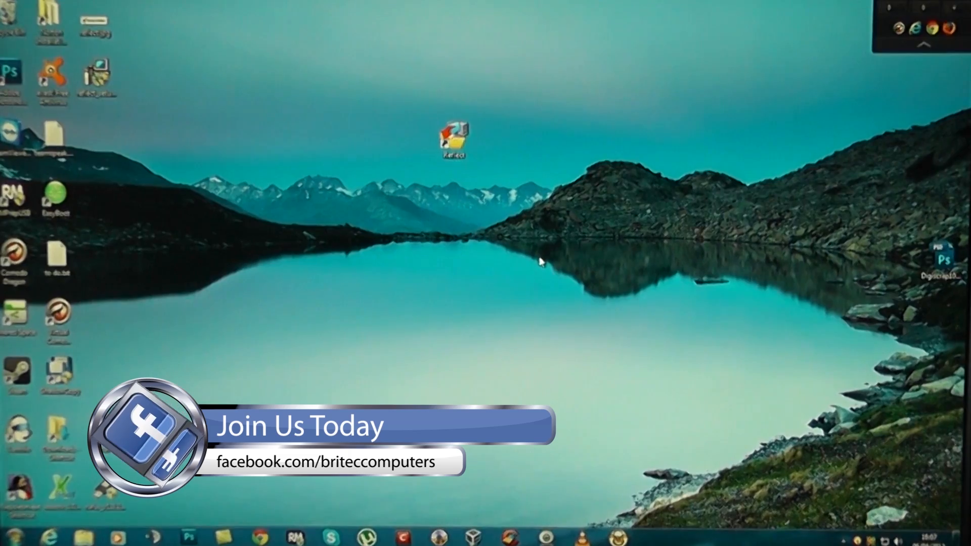